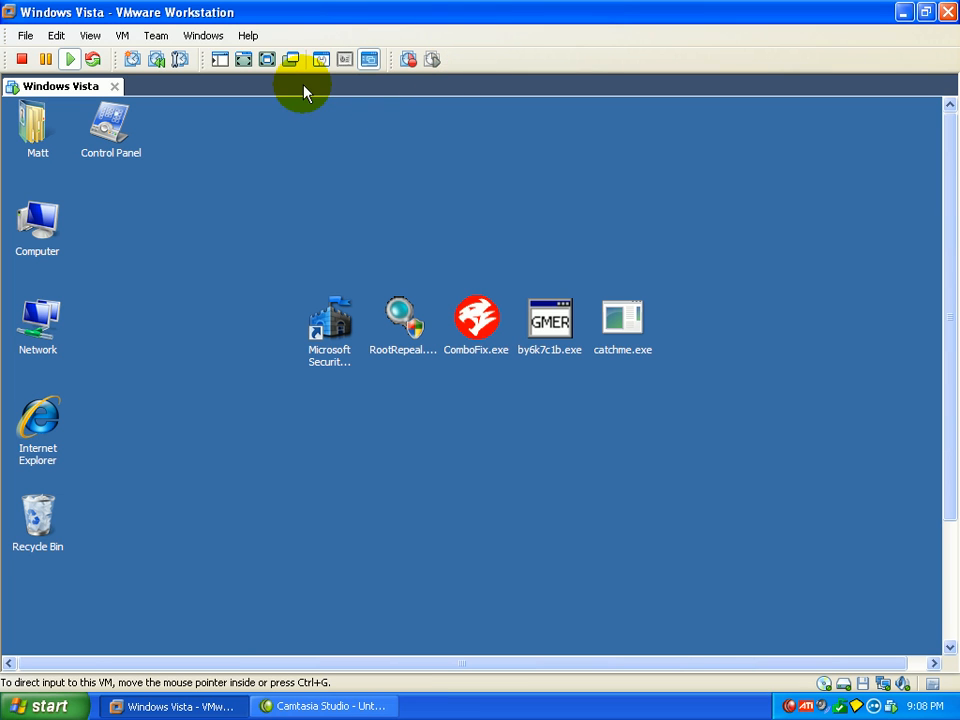
pyautogui.moveTo(268, 60)
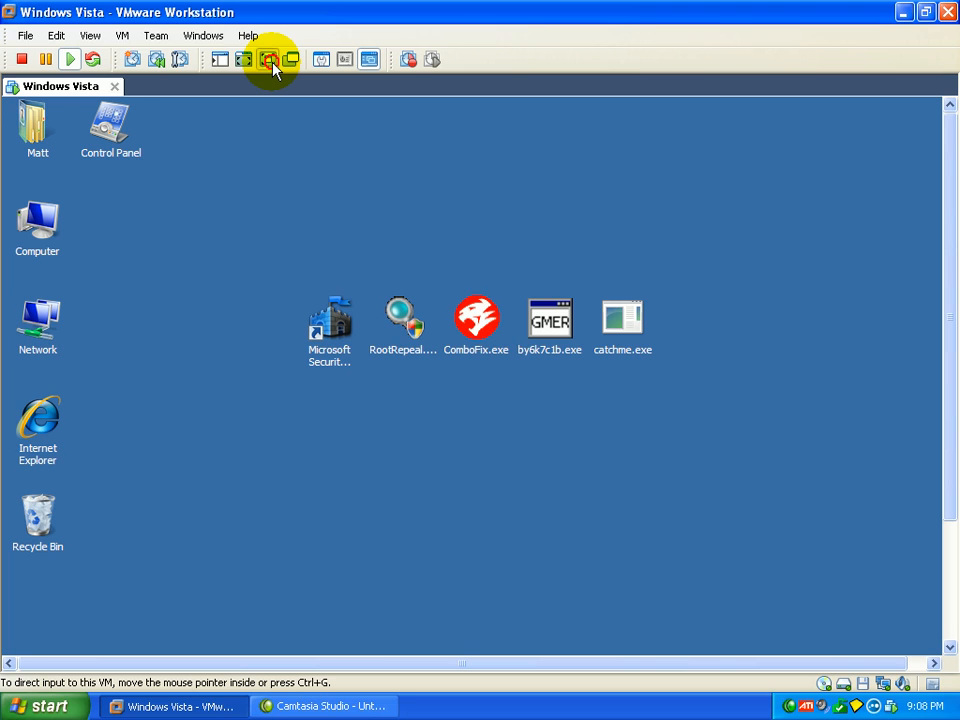
# - Switch the Vista VM to full screen and place the Microsoft Security Essentials icon below Control Panel
pyautogui.click(272, 60)
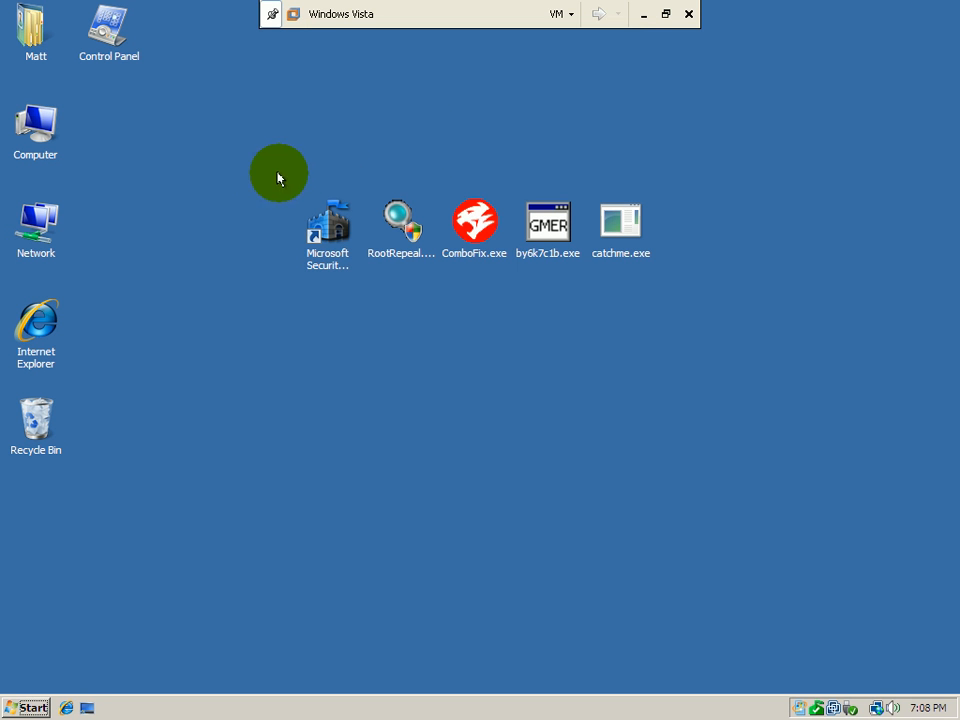
pyautogui.moveTo(328, 224); pyautogui.dragTo(256, 144)
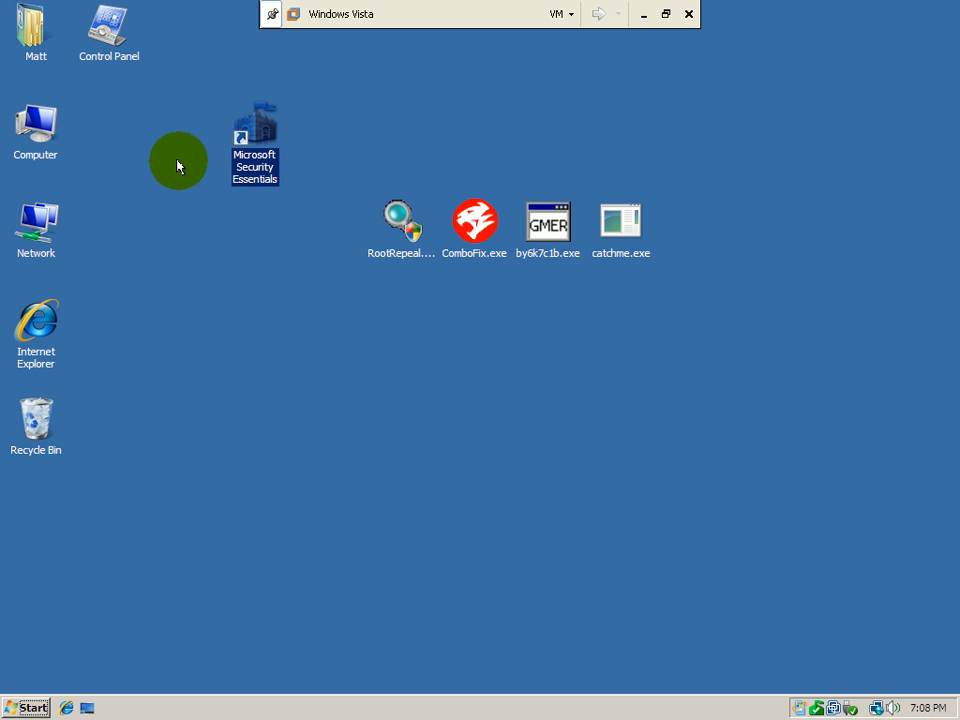
pyautogui.moveTo(256, 140); pyautogui.dragTo(182, 144)
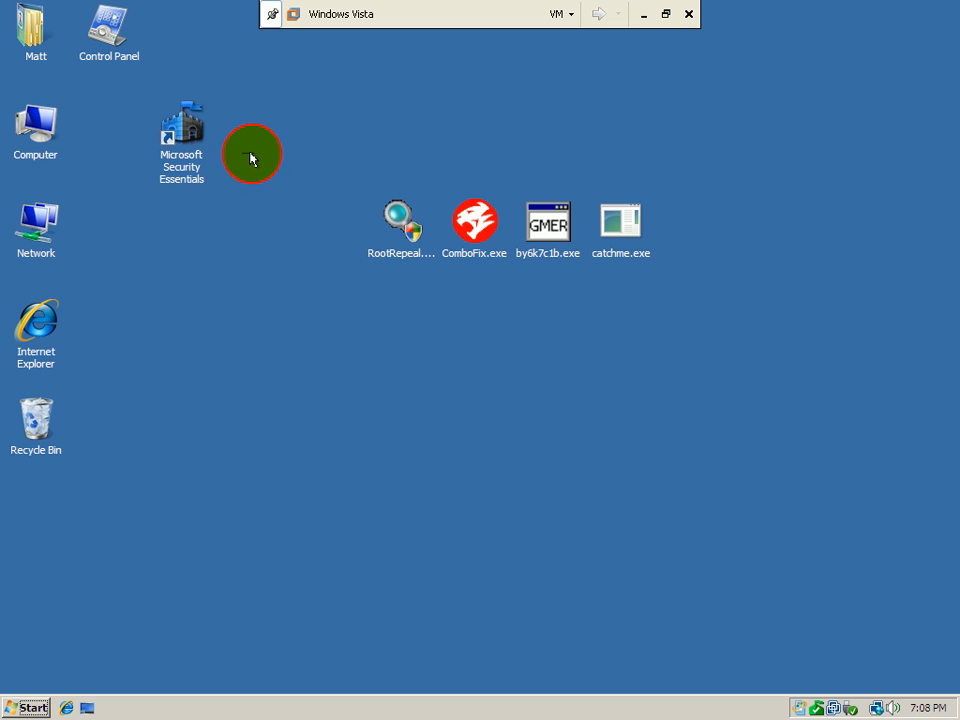
pyautogui.moveTo(292, 278)
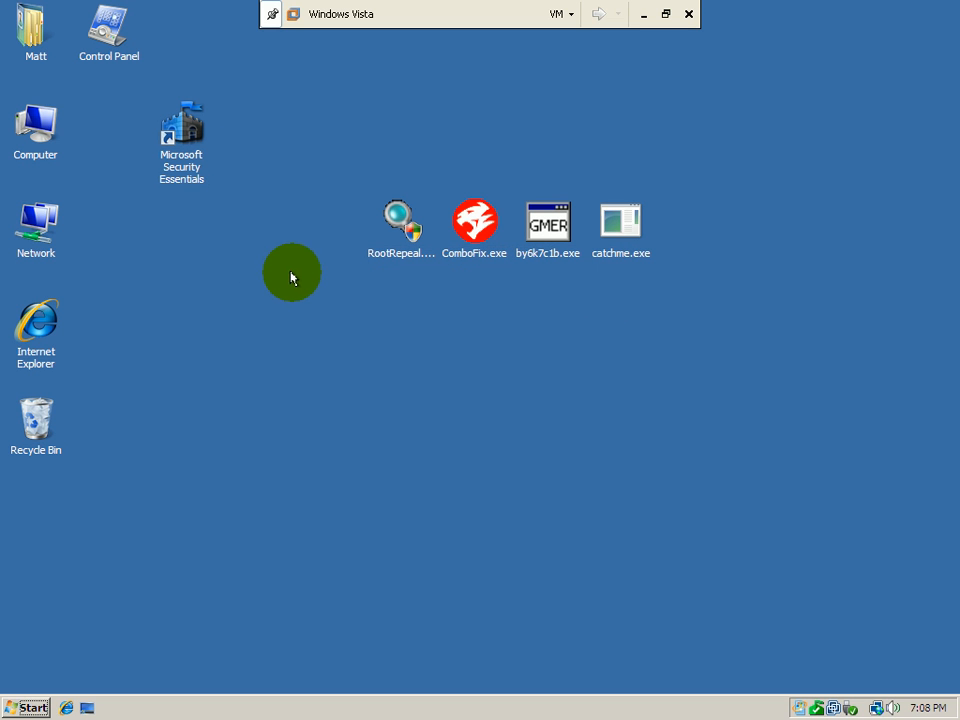
pyautogui.moveTo(290, 164)
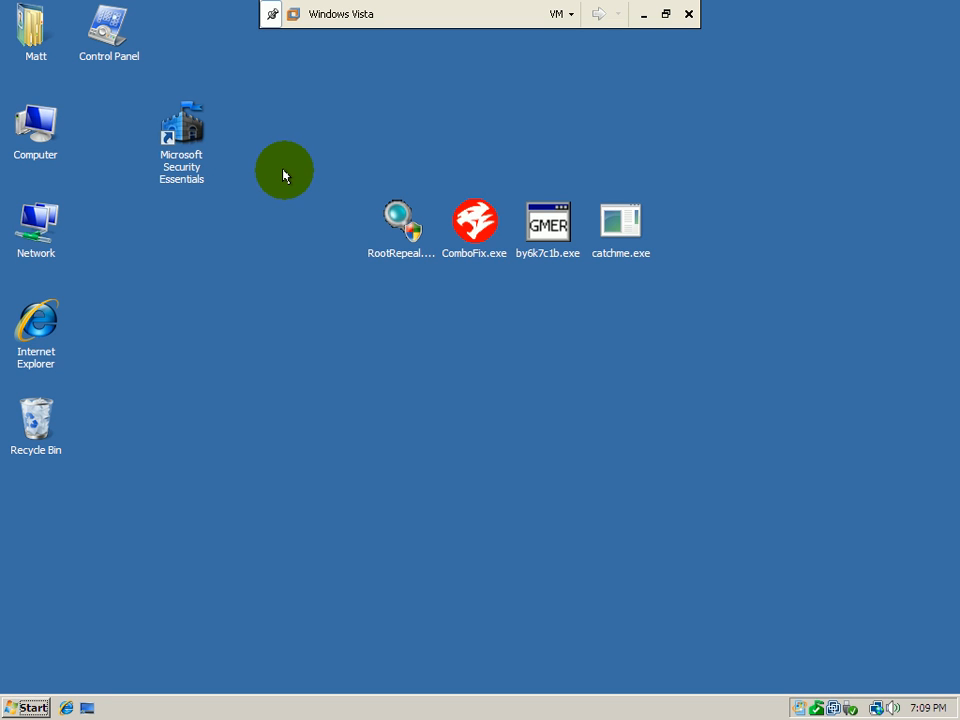
pyautogui.moveTo(268, 160)
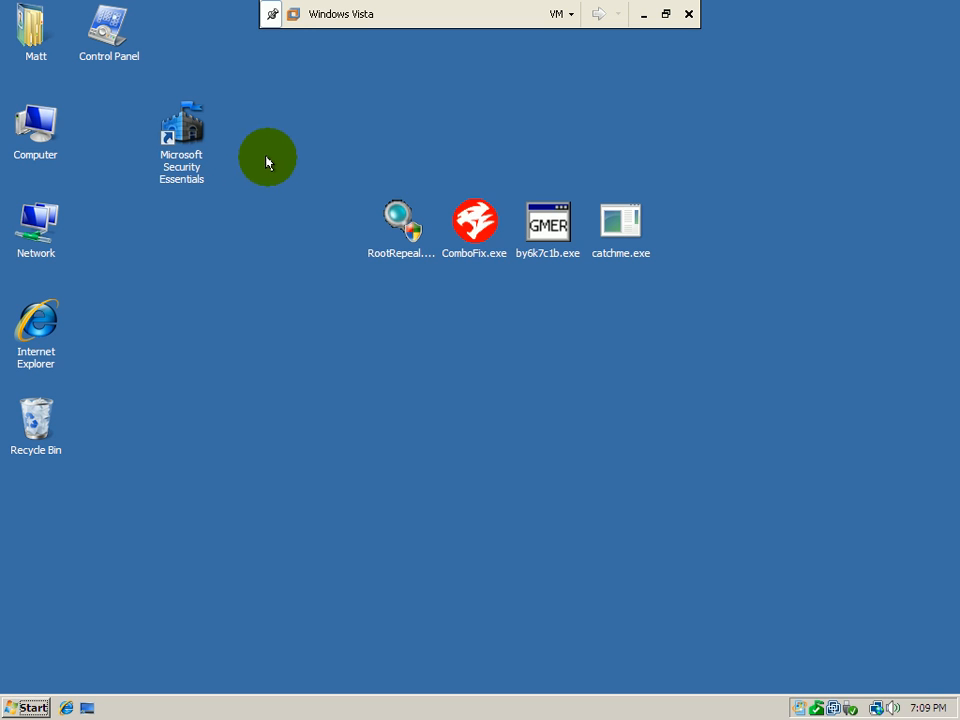
# - Select the RootRepeal icon and drag the tool icons a little to the left
pyautogui.click(400, 220)
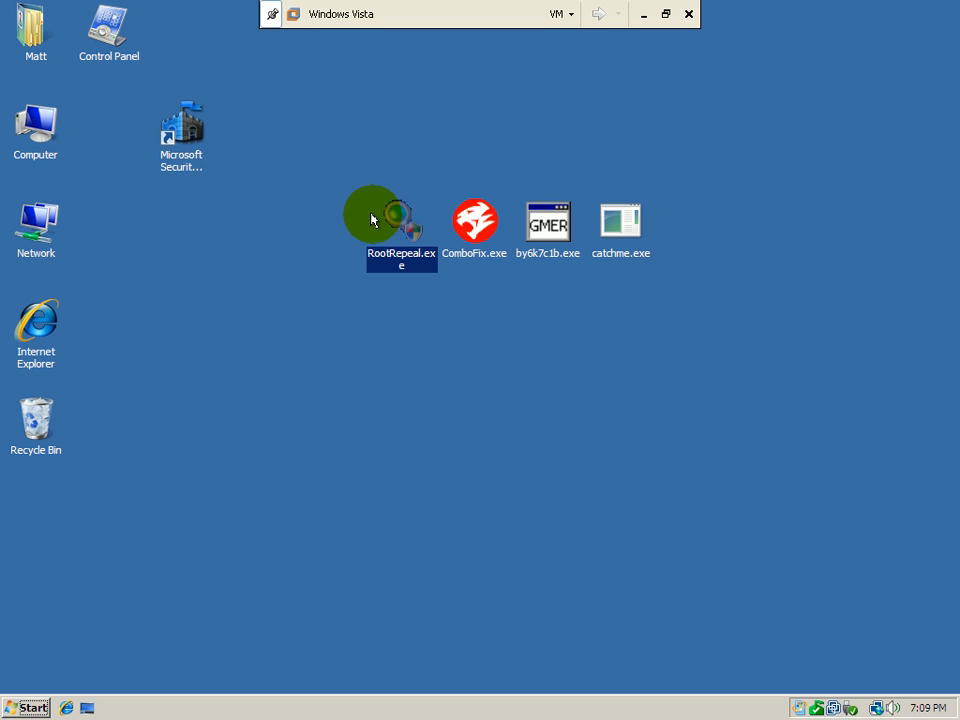
pyautogui.moveTo(402, 218); pyautogui.dragTo(332, 216)
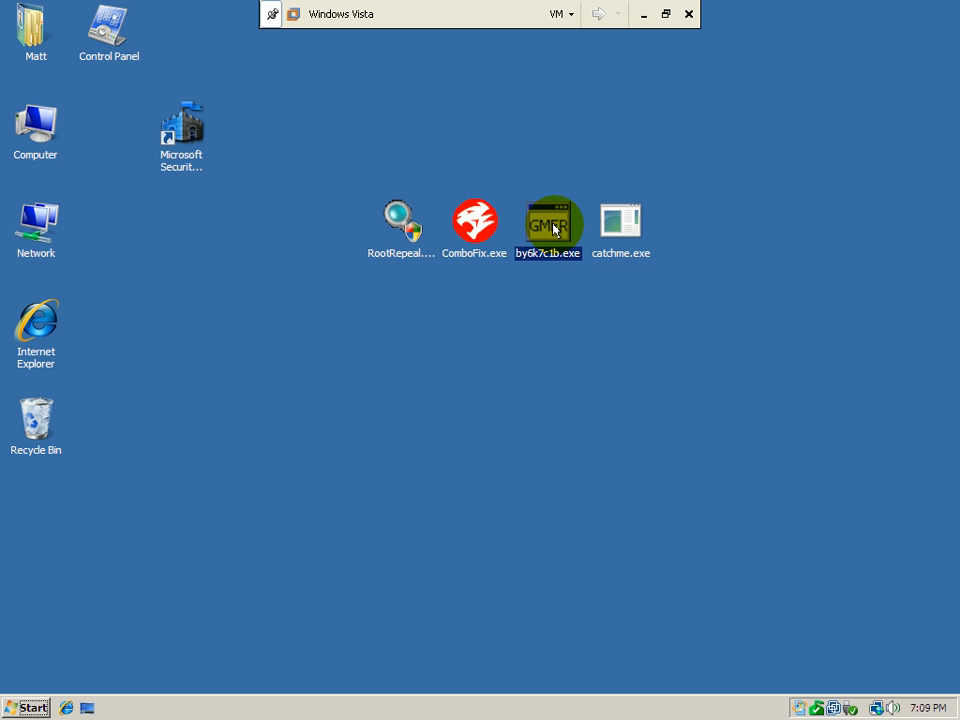
pyautogui.moveTo(608, 212)
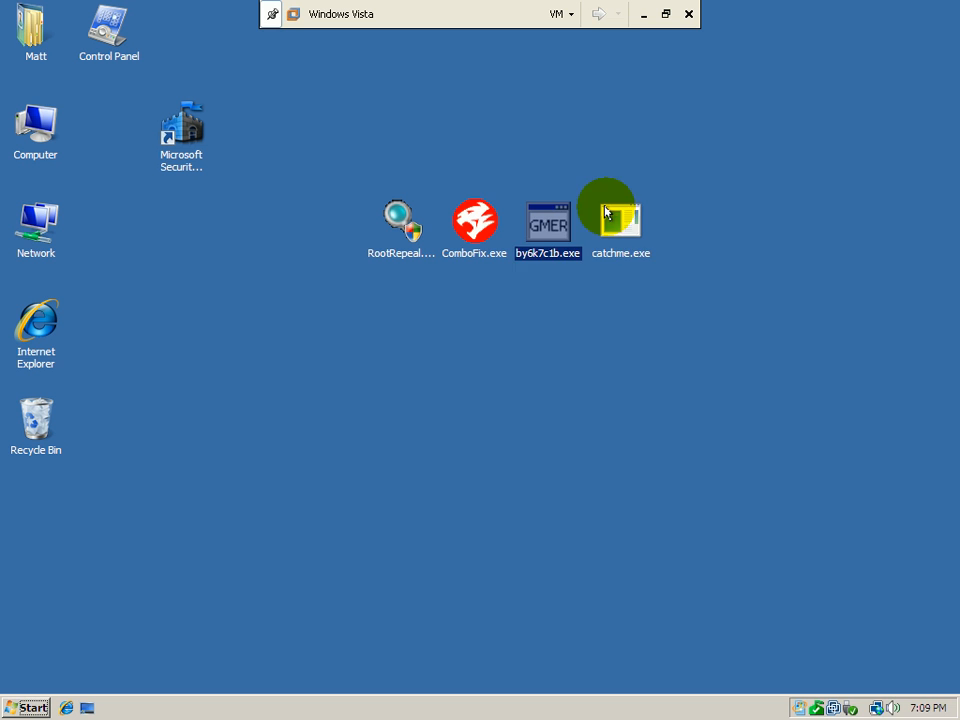
pyautogui.moveTo(710, 190)
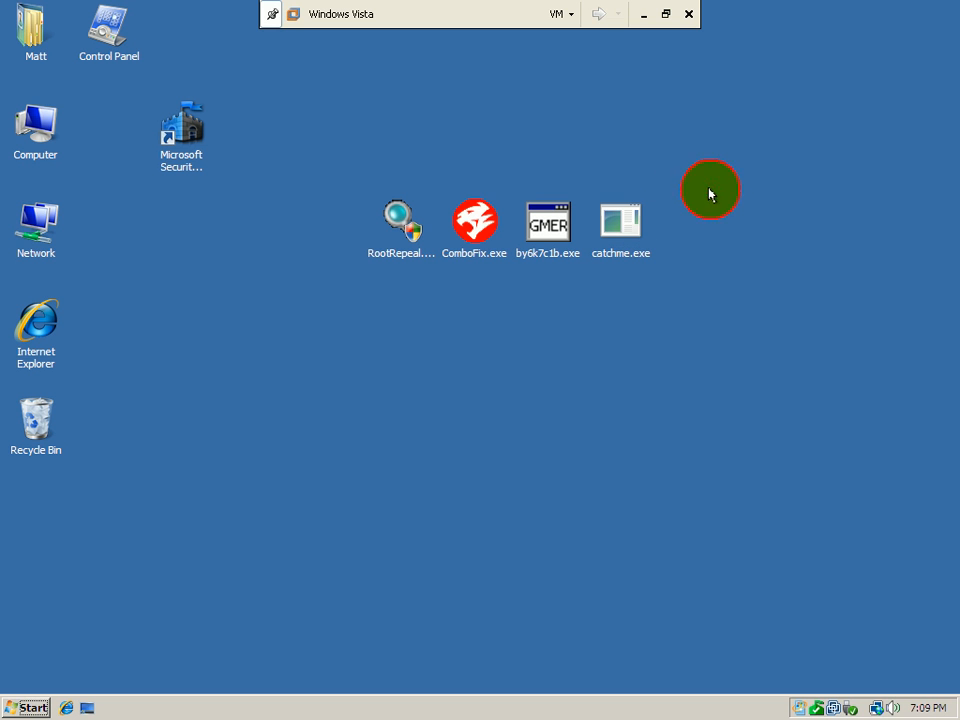
pyautogui.moveTo(708, 236)
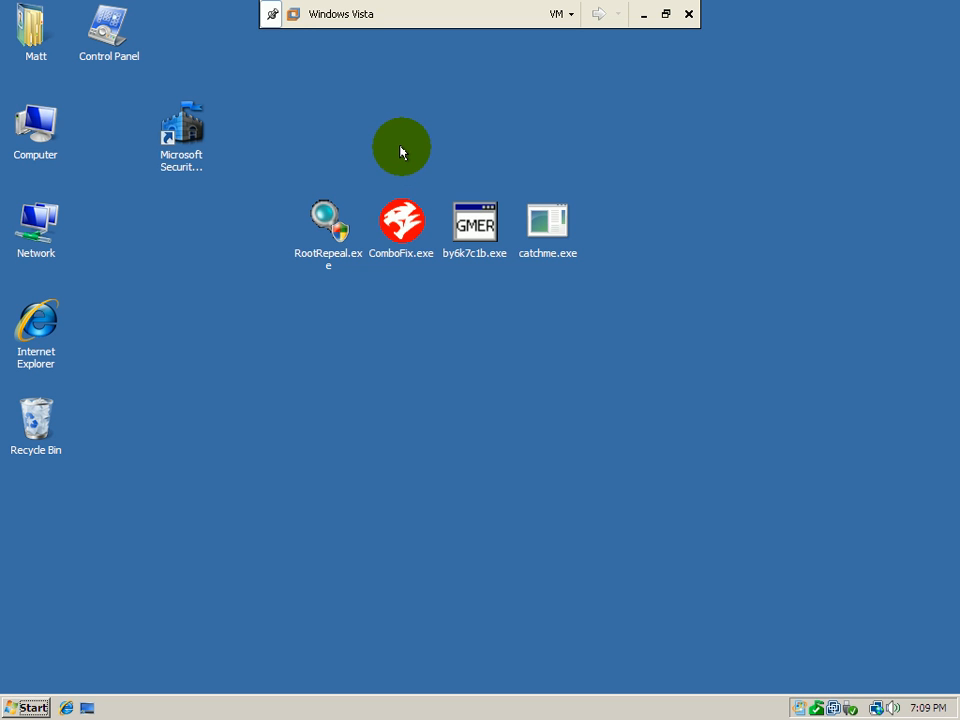
pyautogui.moveTo(320, 148)
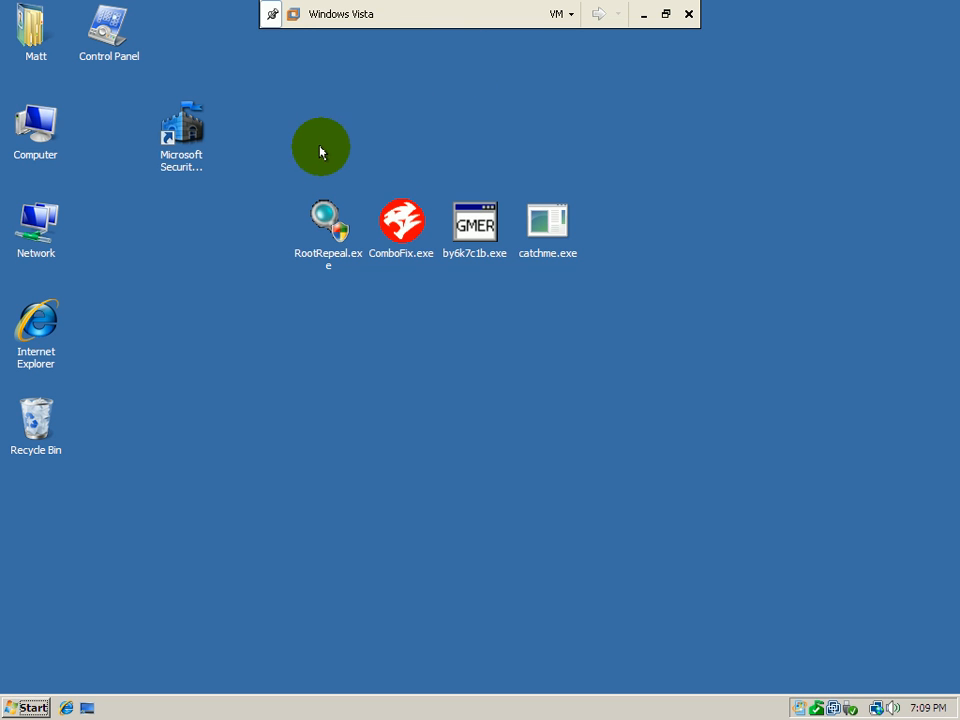
pyautogui.moveTo(820, 676)
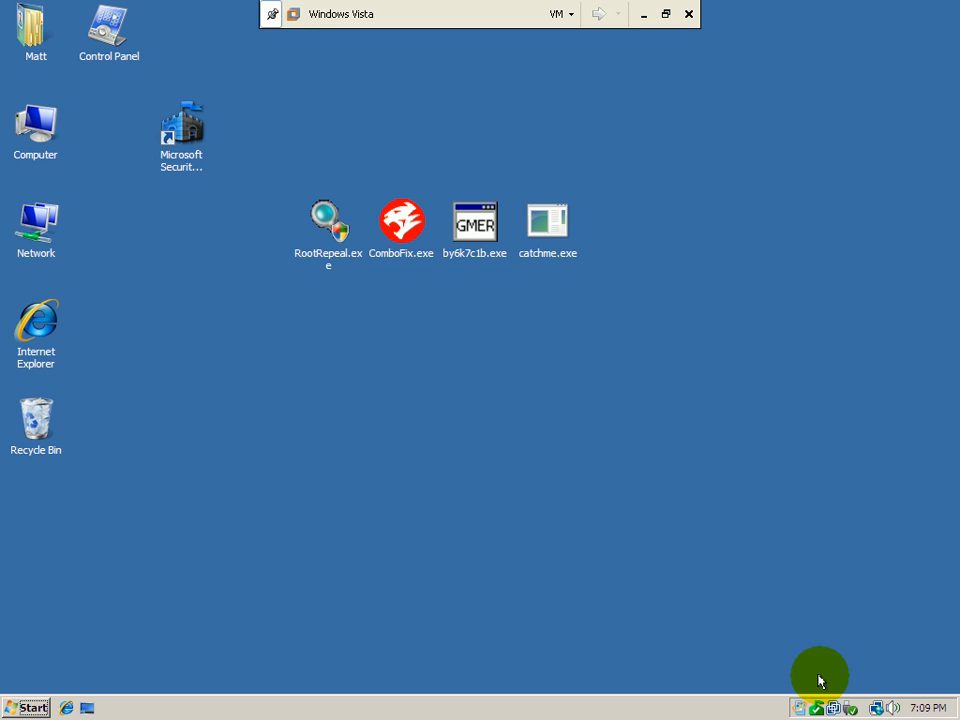
pyautogui.moveTo(772, 660)
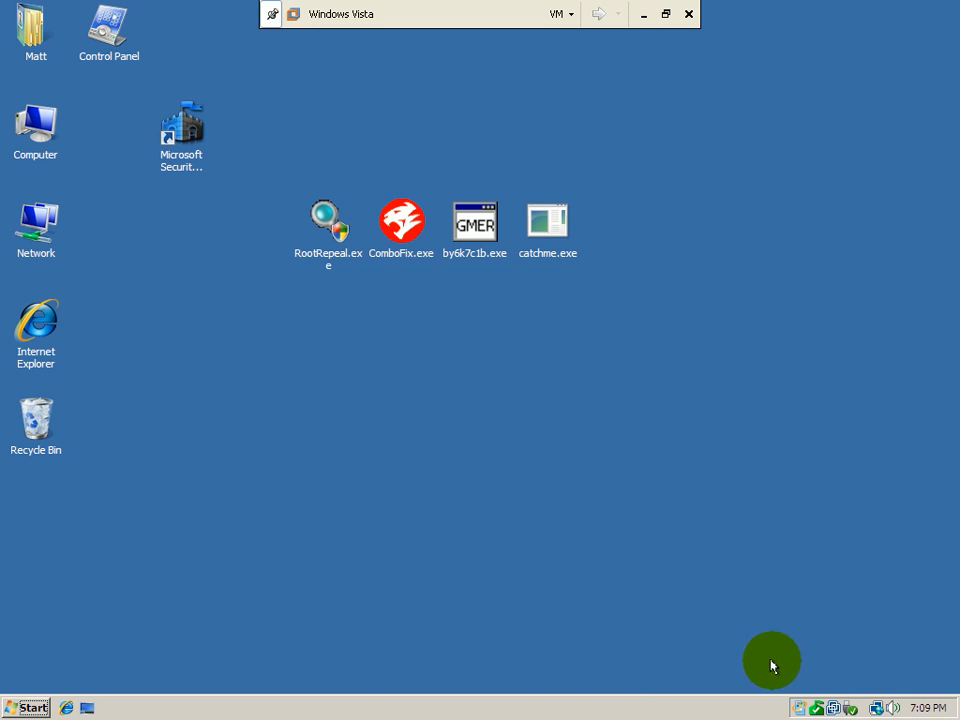
pyautogui.moveTo(808, 674)
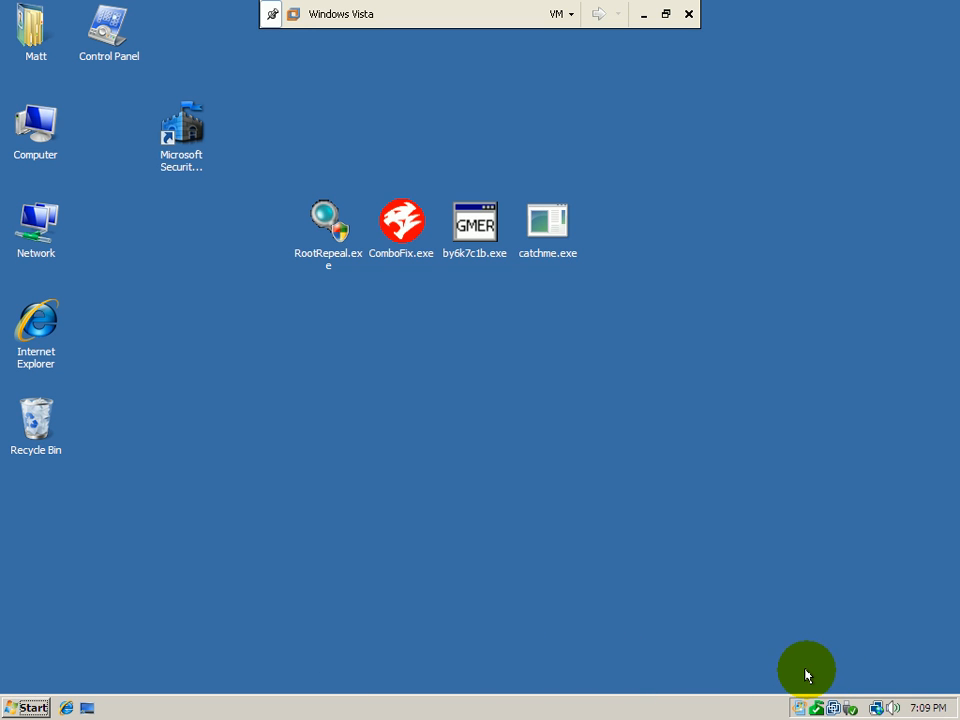
pyautogui.moveTo(818, 708)
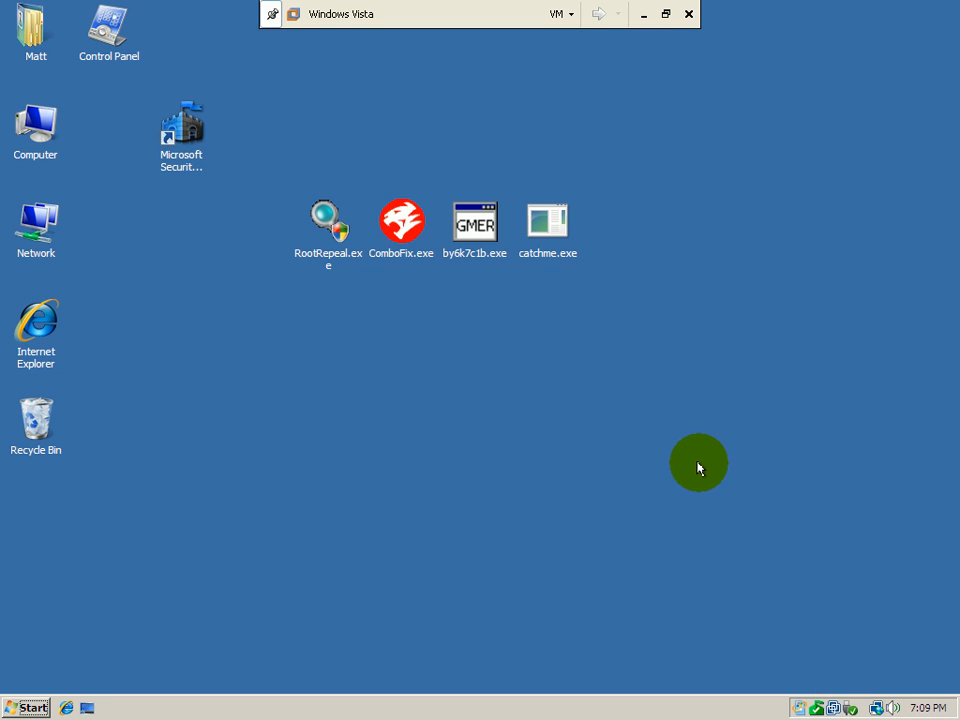
pyautogui.moveTo(584, 12)
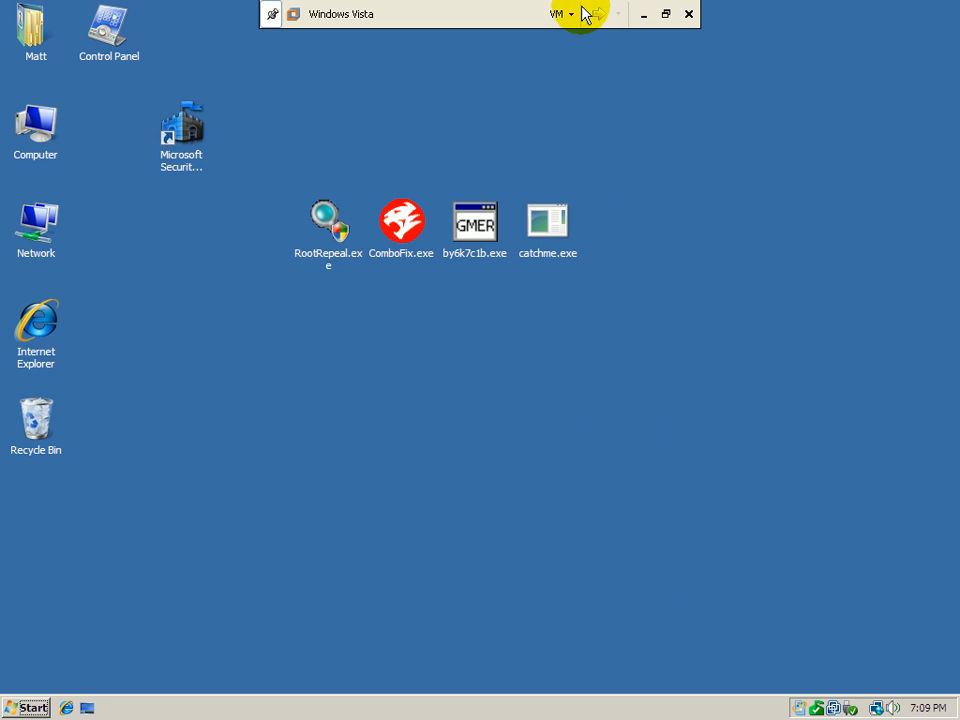
# - Restore the 'before-rootkit-cleaning' snapshot from the VM menu and confirm with Yes
pyautogui.click(556, 14)
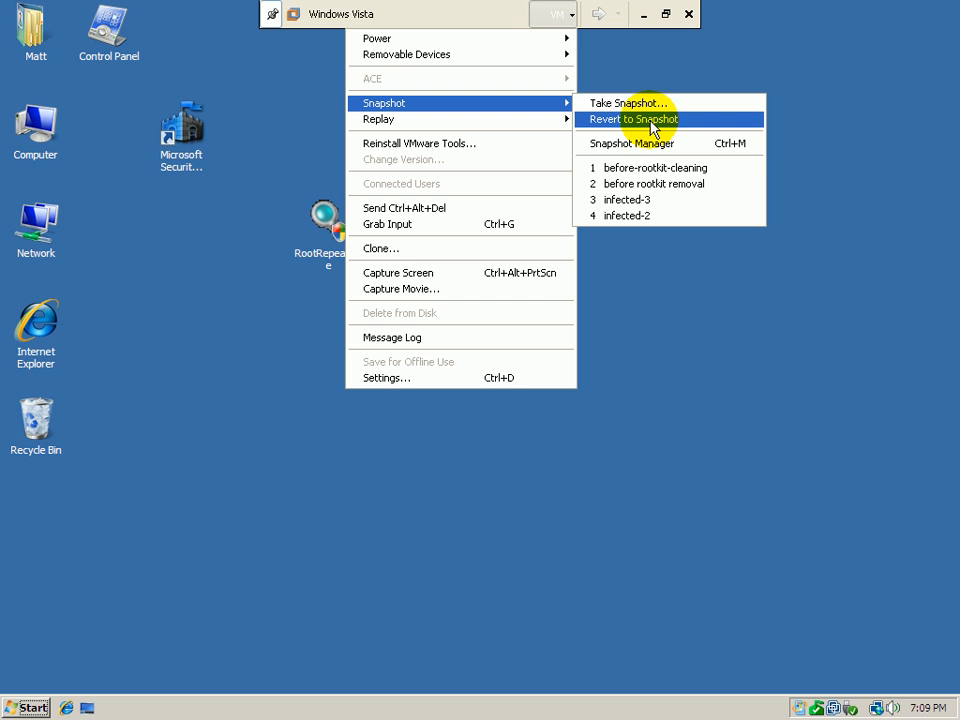
pyautogui.moveTo(630, 168)
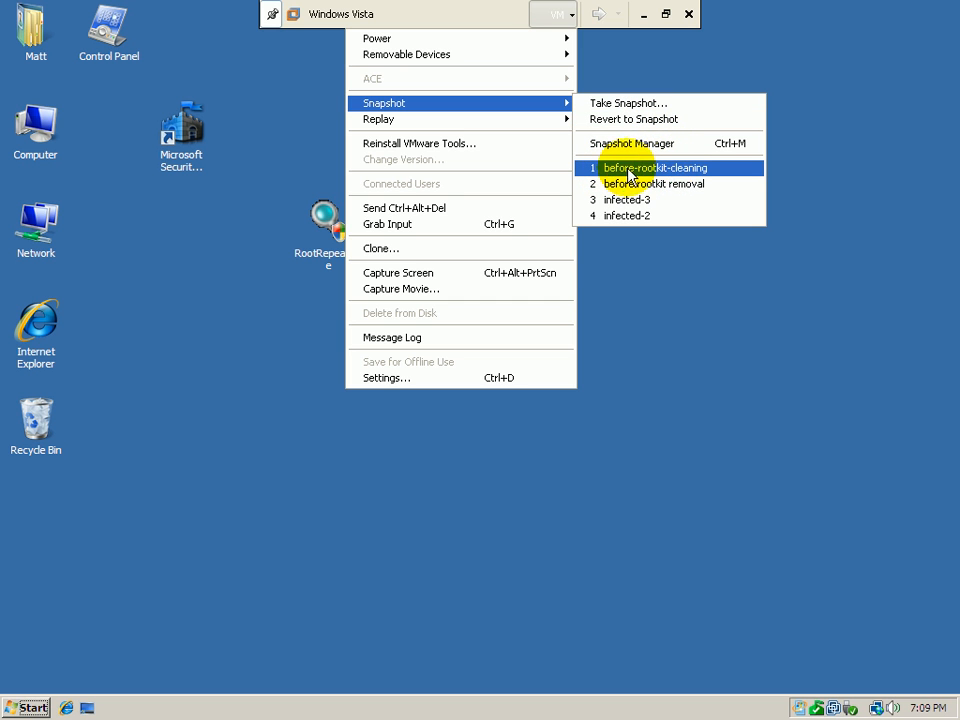
pyautogui.click(656, 168)
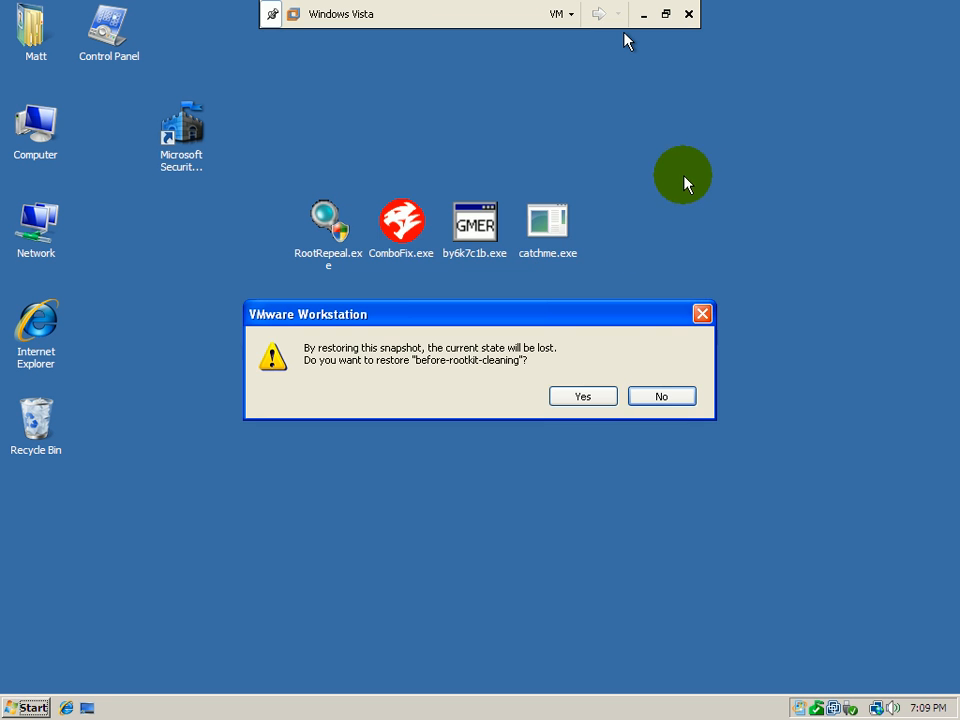
pyautogui.click(584, 396)
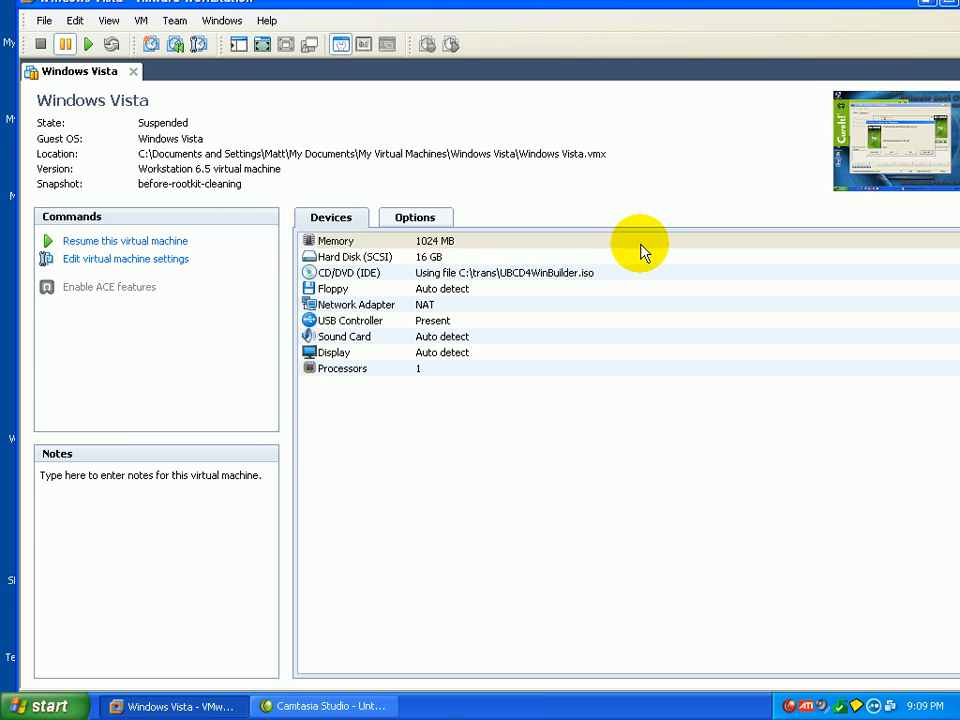
pyautogui.click(126, 240)
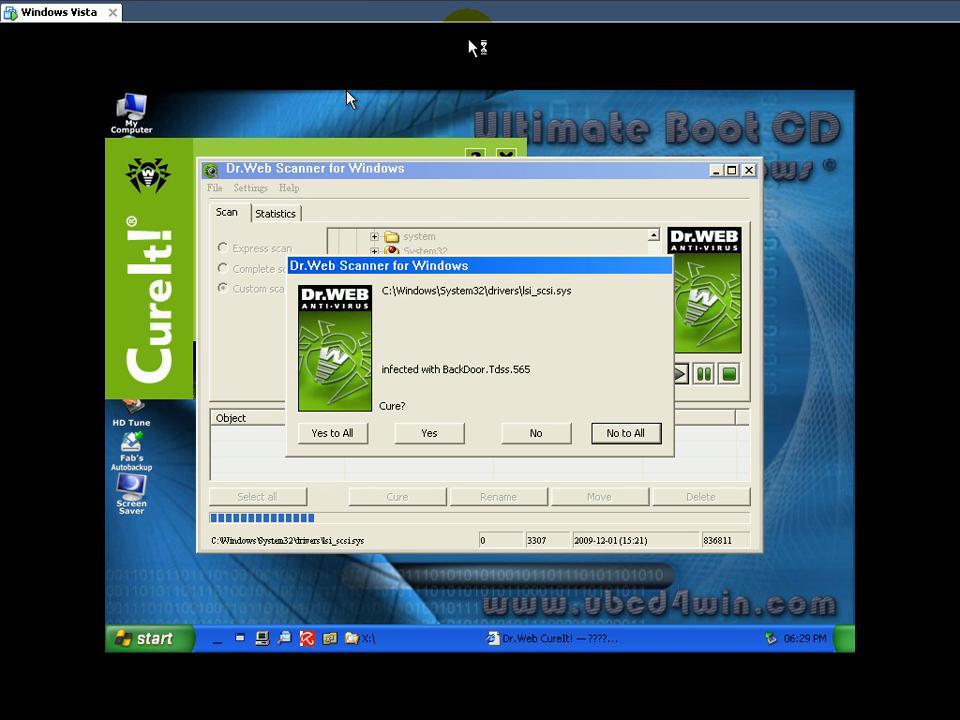
pyautogui.moveTo(472, 48)
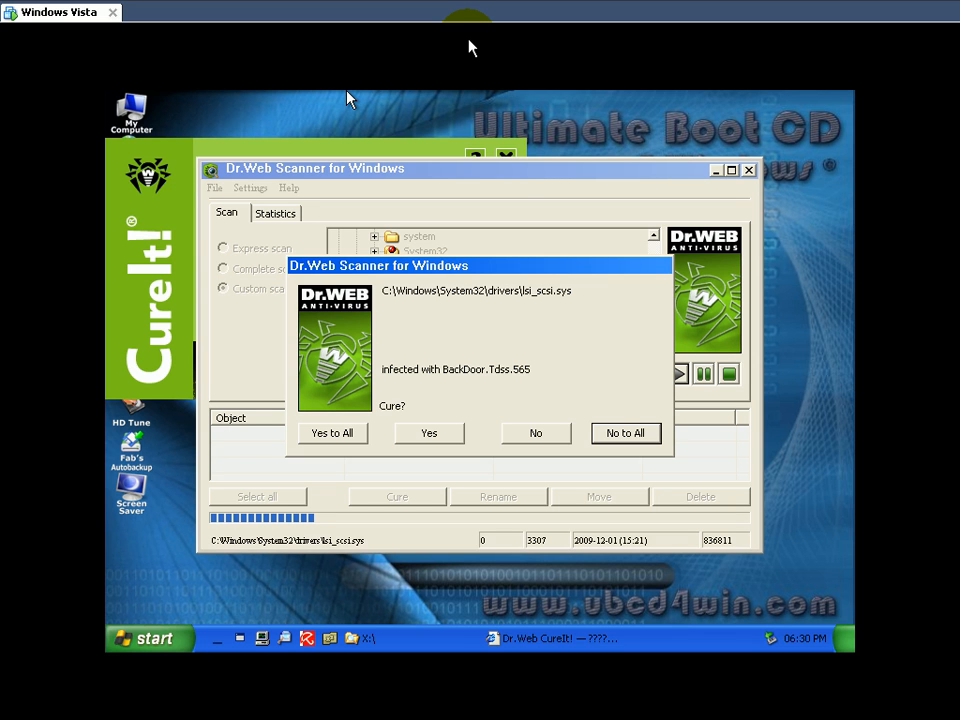
pyautogui.moveTo(488, 8)
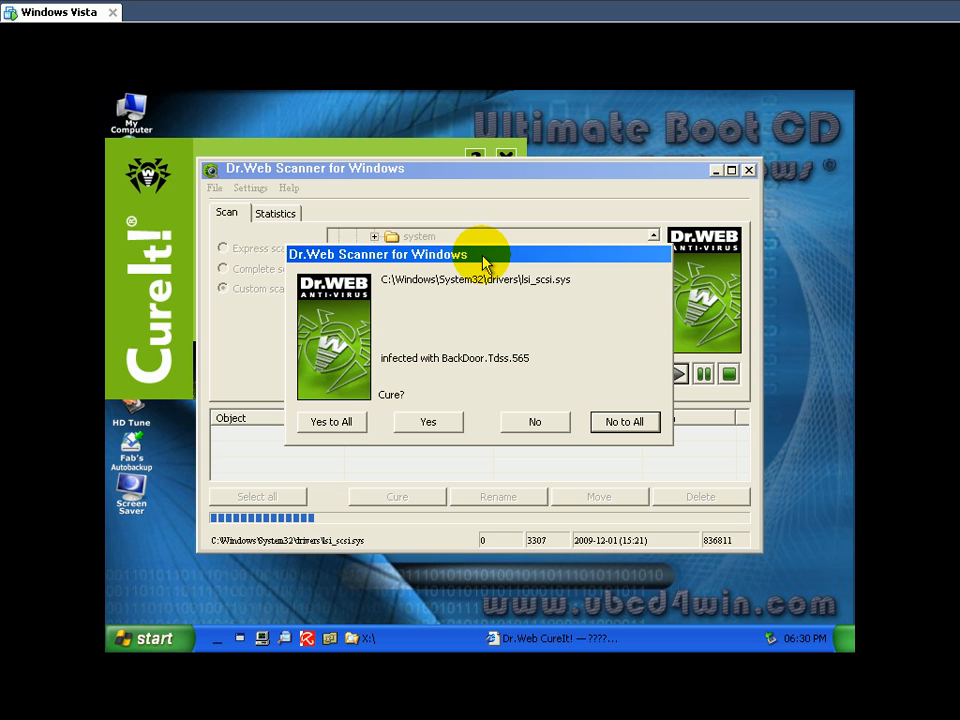
pyautogui.moveTo(532, 288)
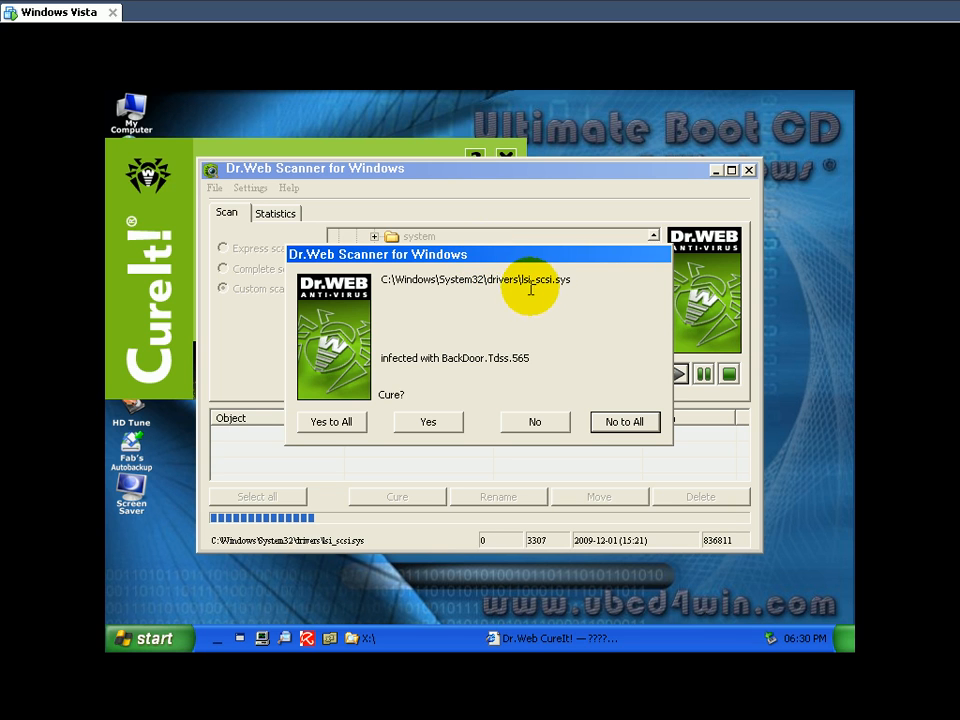
pyautogui.moveTo(540, 284)
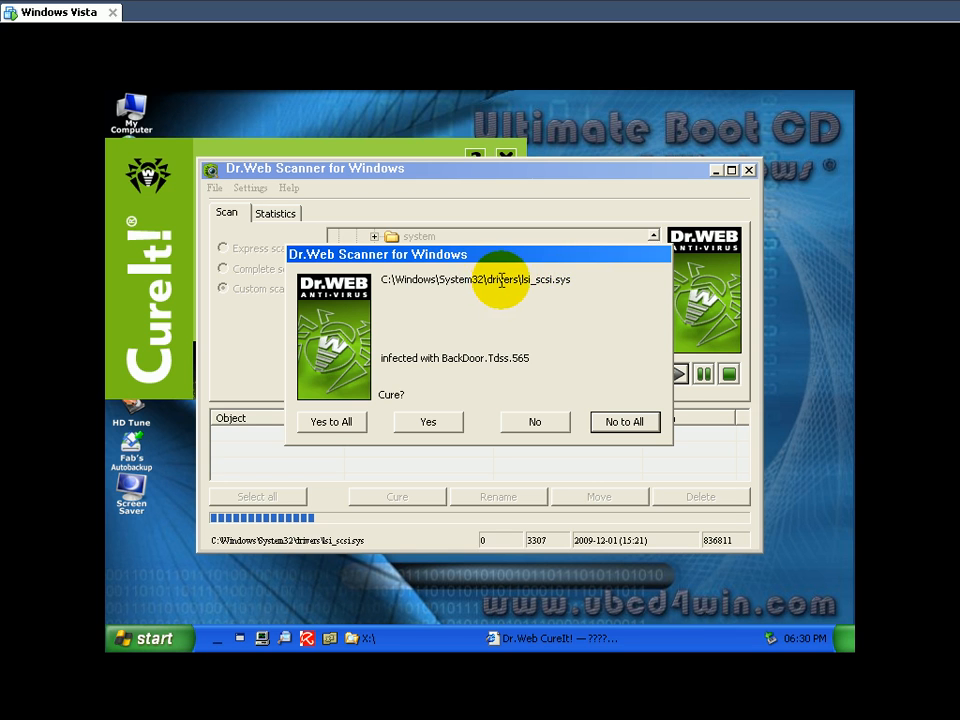
pyautogui.moveTo(596, 288)
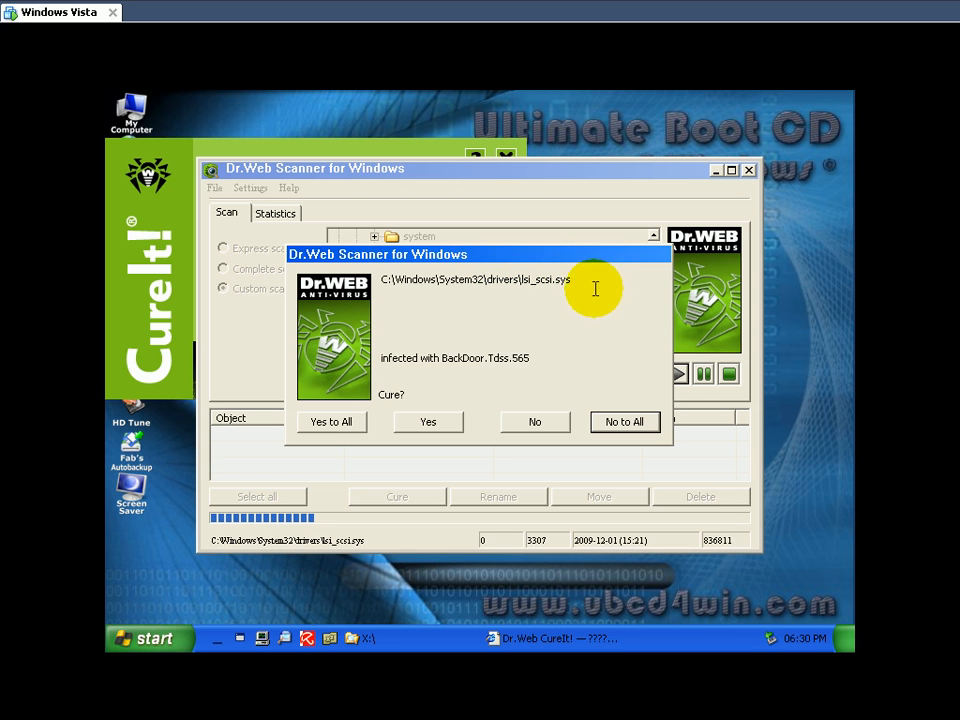
pyautogui.moveTo(496, 368)
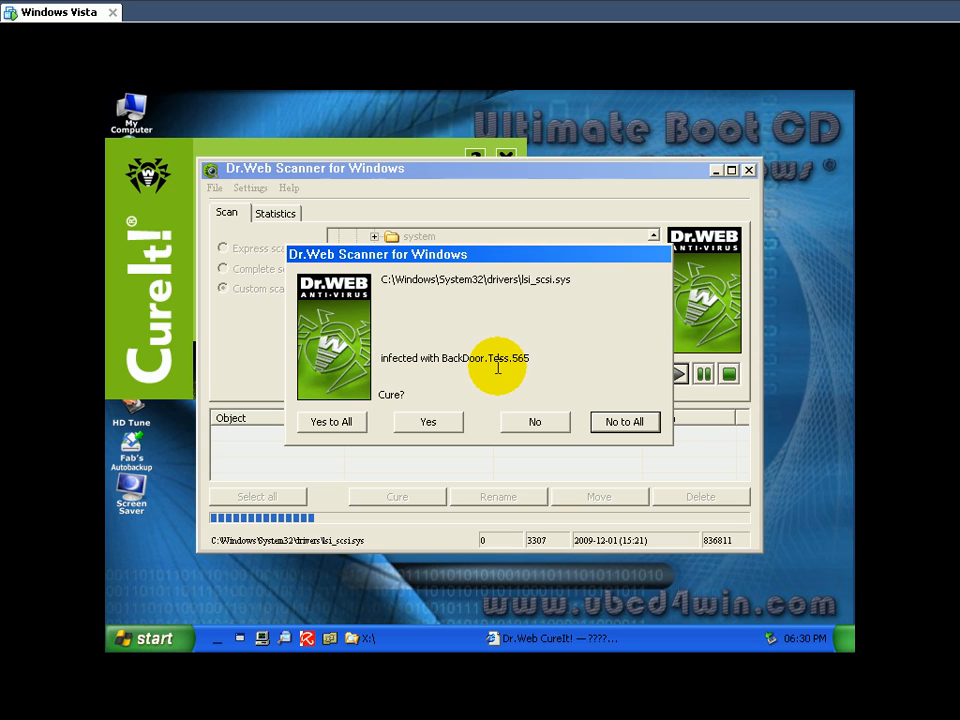
pyautogui.moveTo(530, 368)
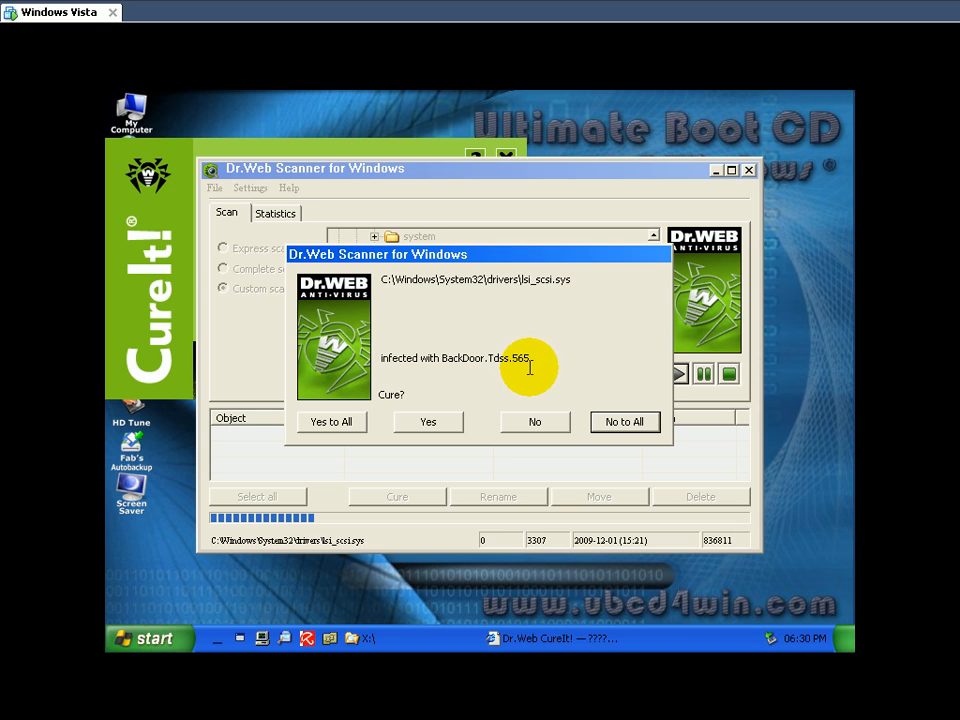
pyautogui.moveTo(482, 306)
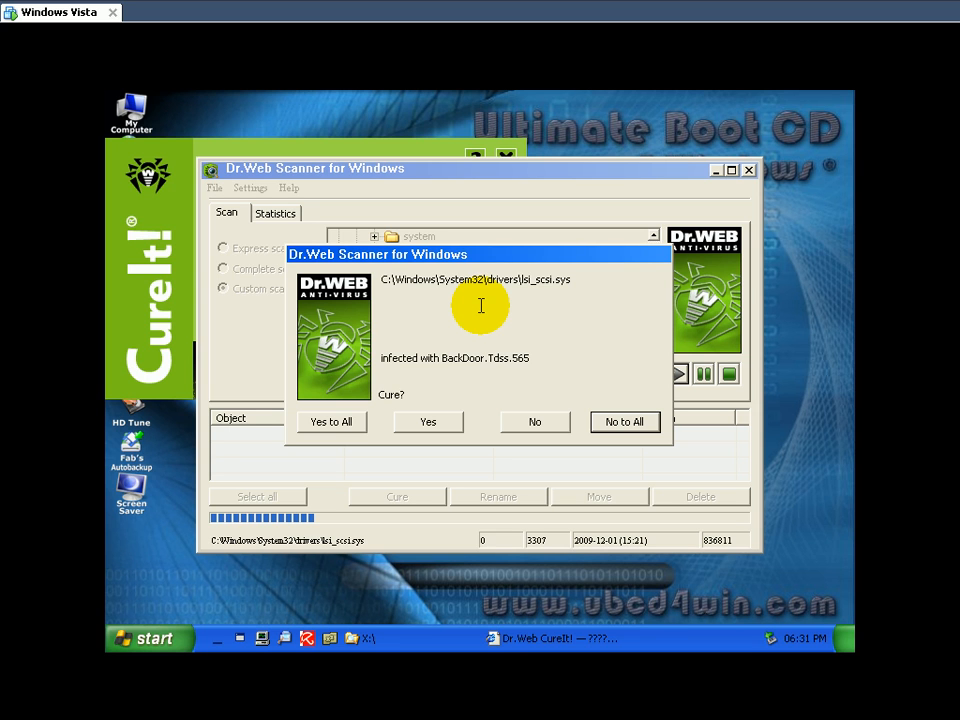
pyautogui.moveTo(516, 280)
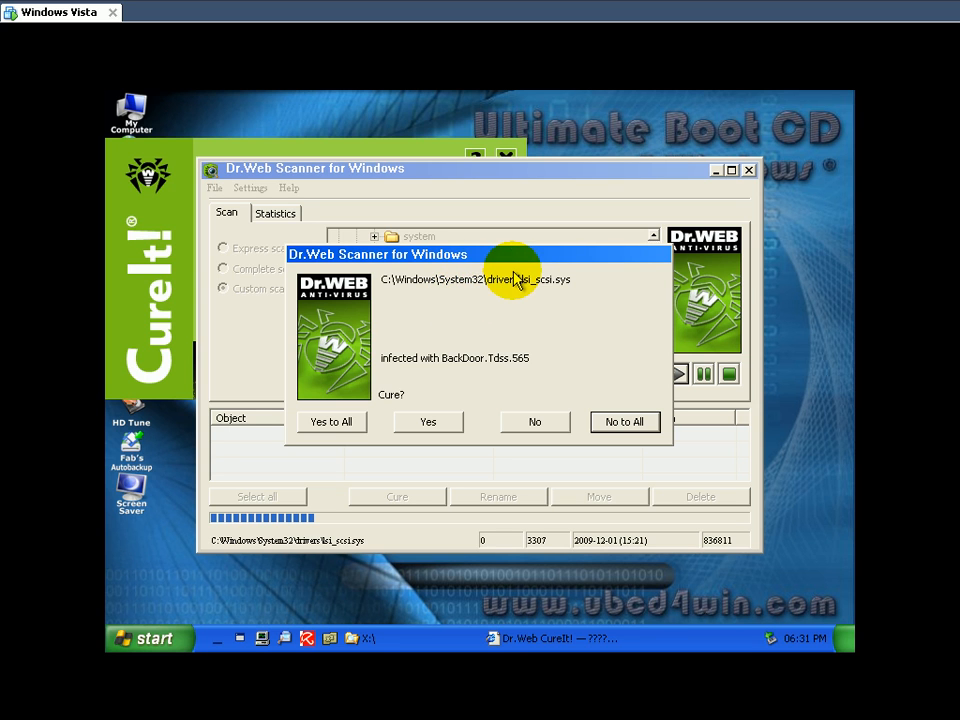
pyautogui.moveTo(478, 300)
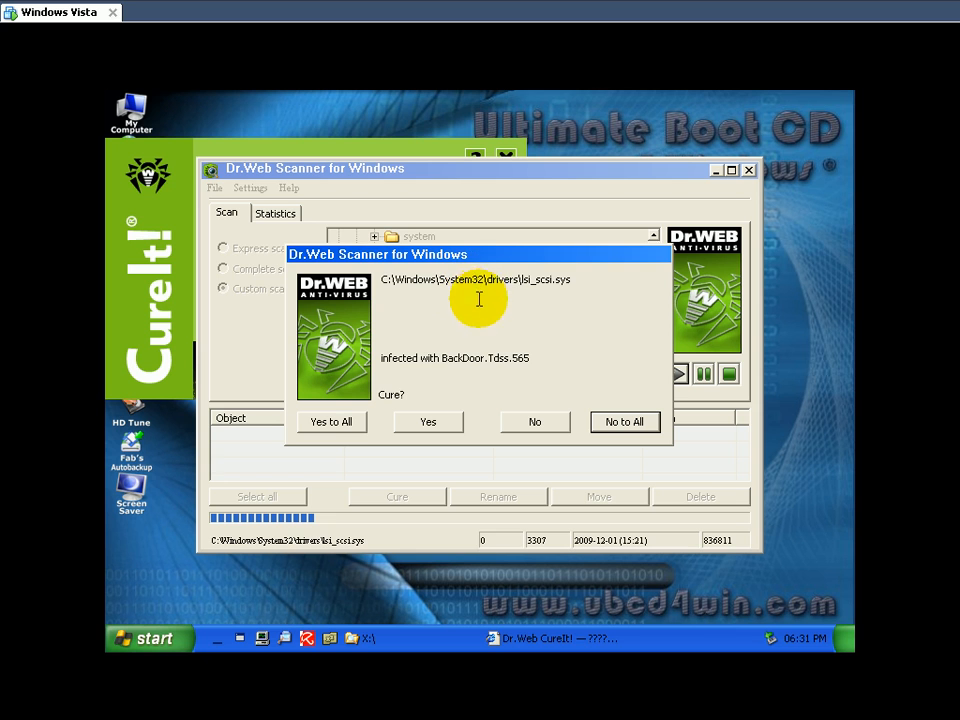
pyautogui.moveTo(224, 230)
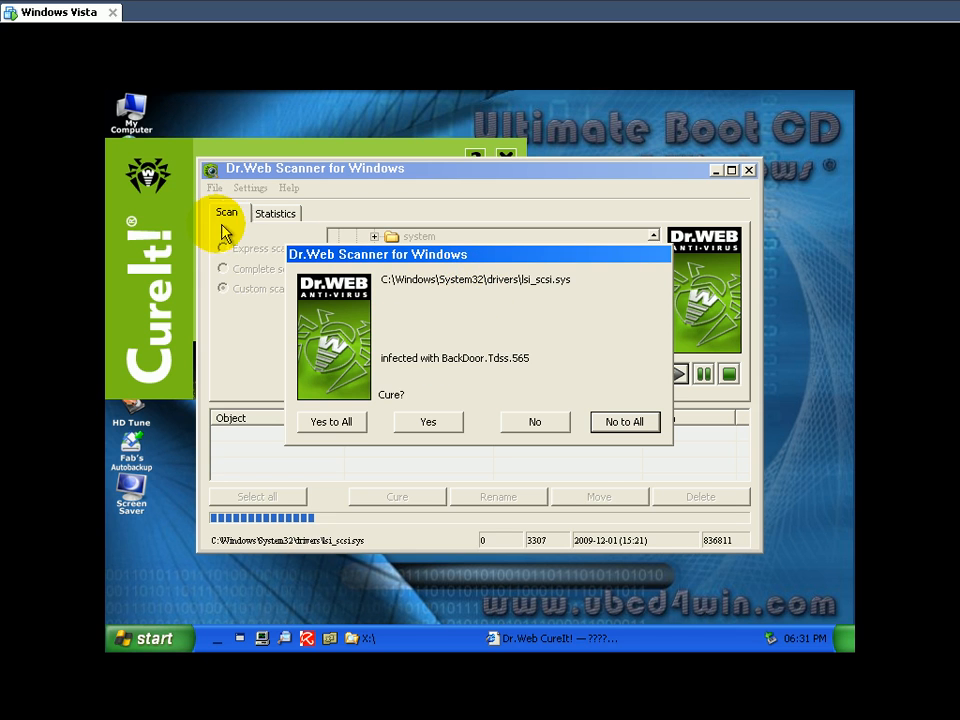
pyautogui.moveTo(318, 410)
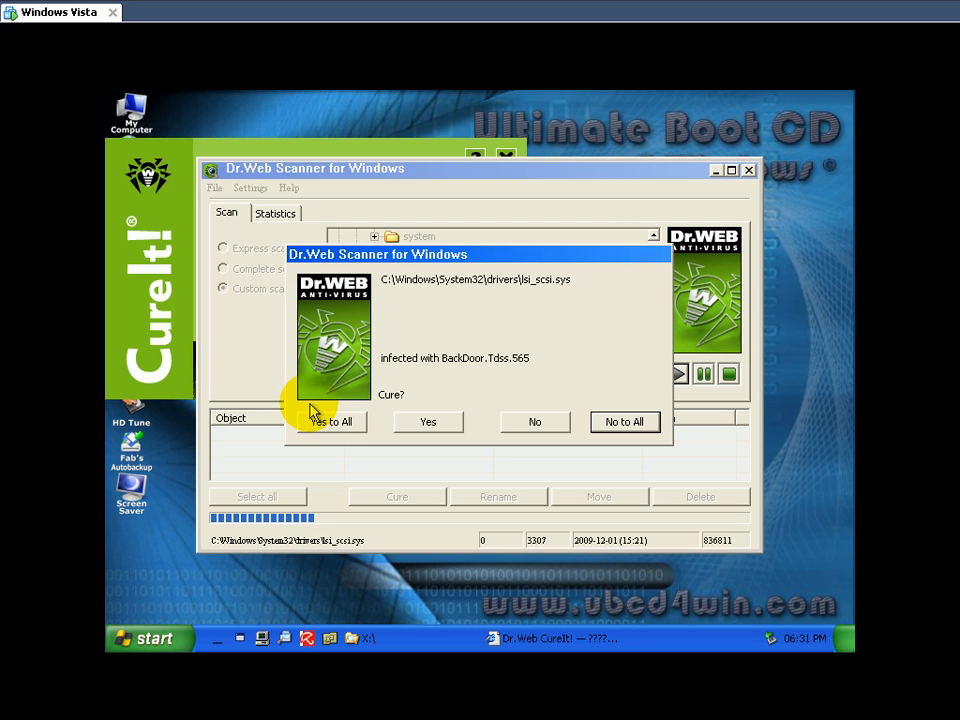
pyautogui.moveTo(300, 240)
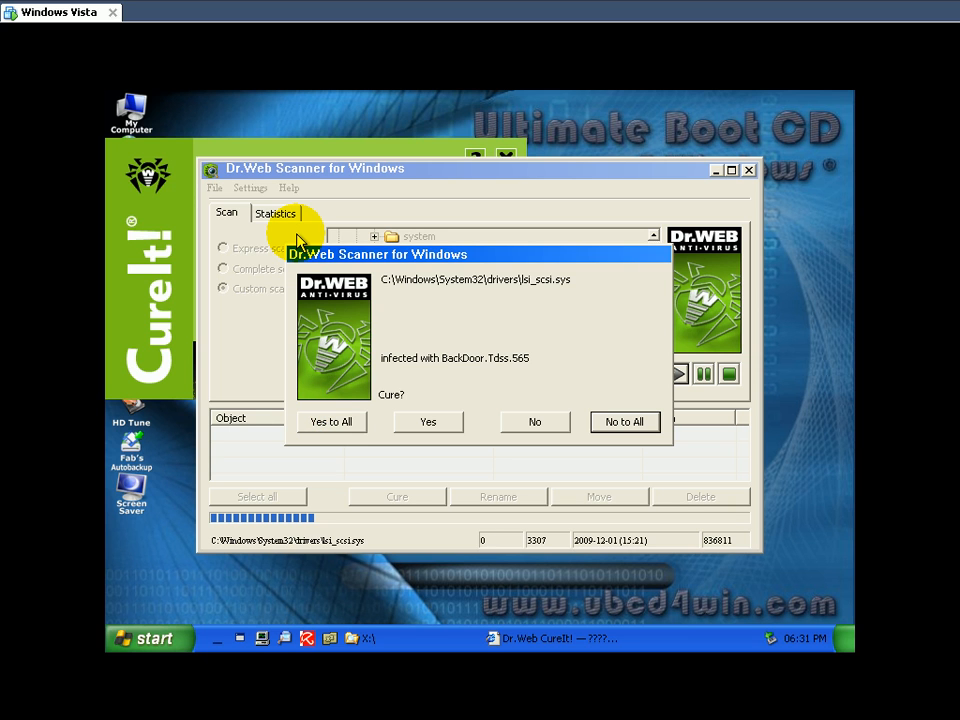
pyautogui.moveTo(324, 284)
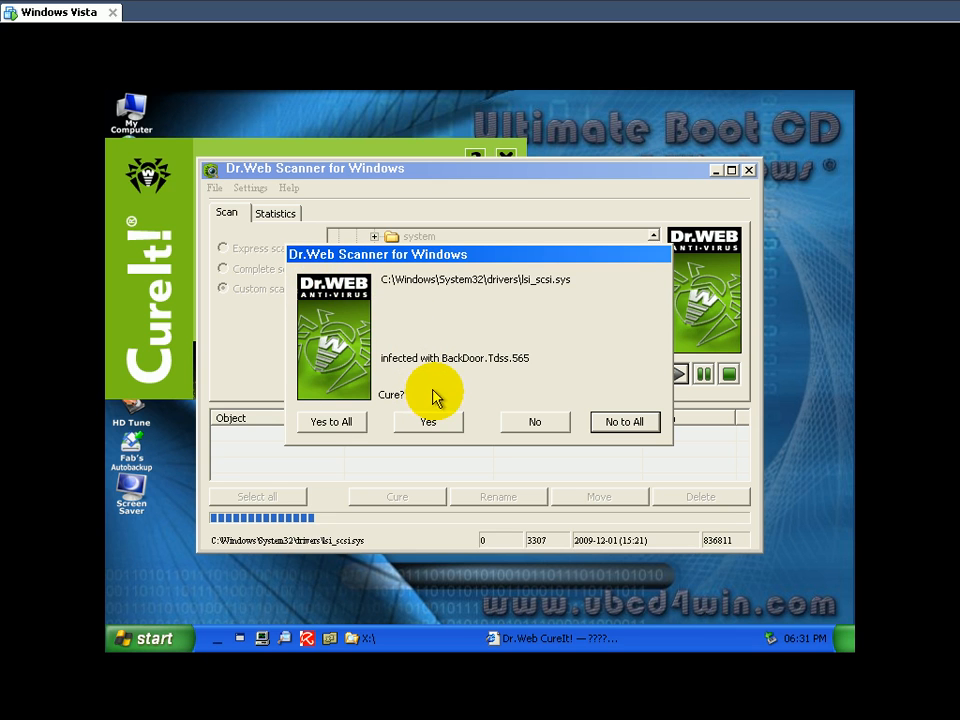
pyautogui.moveTo(436, 360)
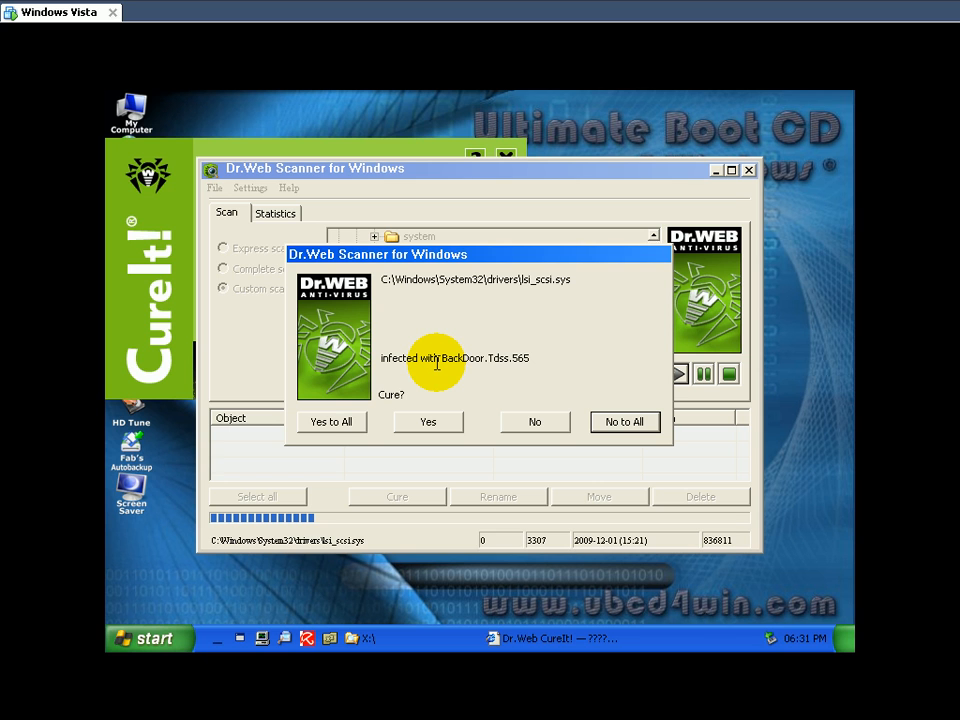
pyautogui.moveTo(328, 376)
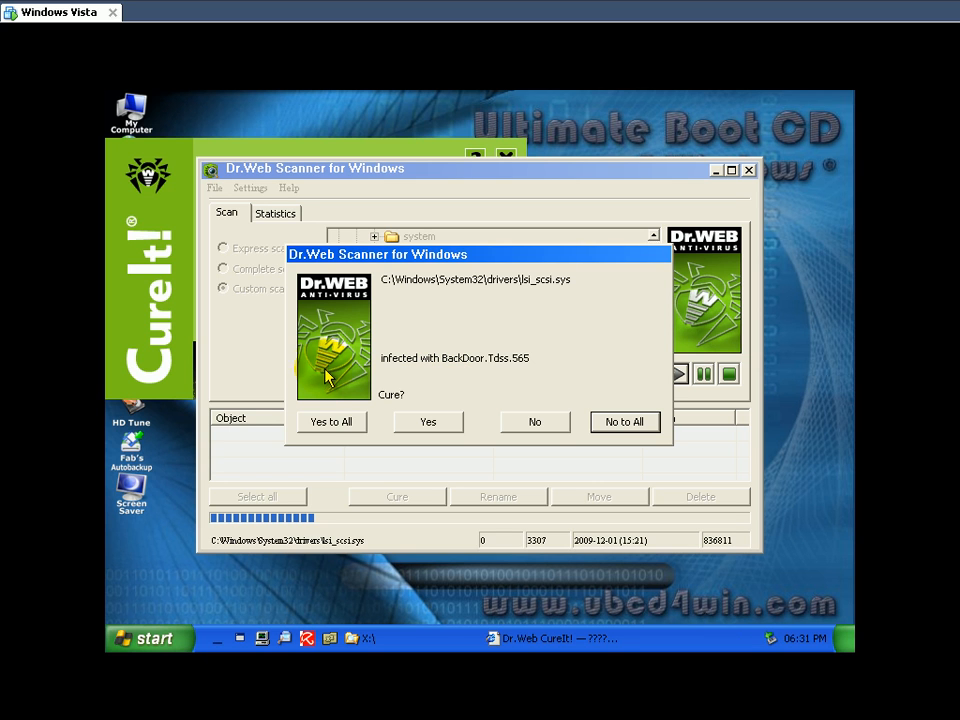
pyautogui.moveTo(304, 638)
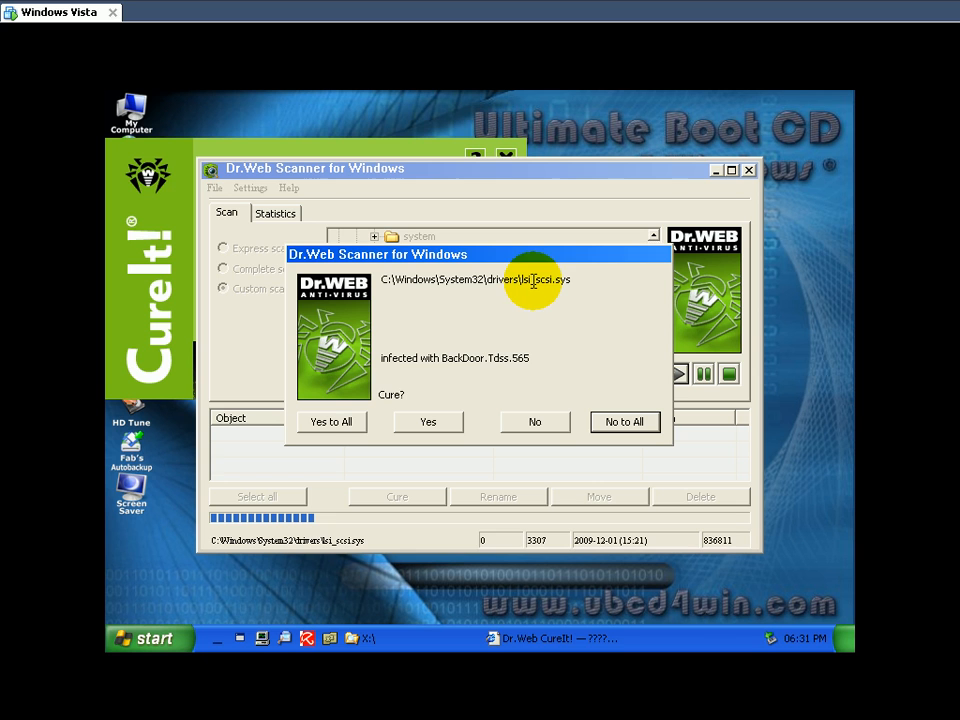
pyautogui.moveTo(548, 290)
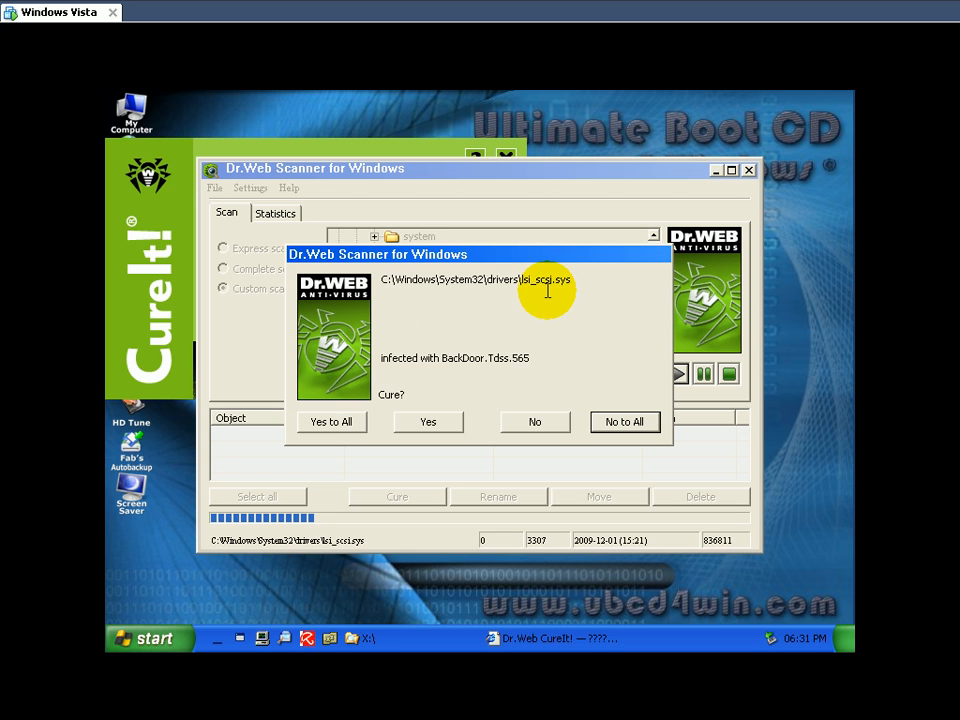
pyautogui.moveTo(336, 380)
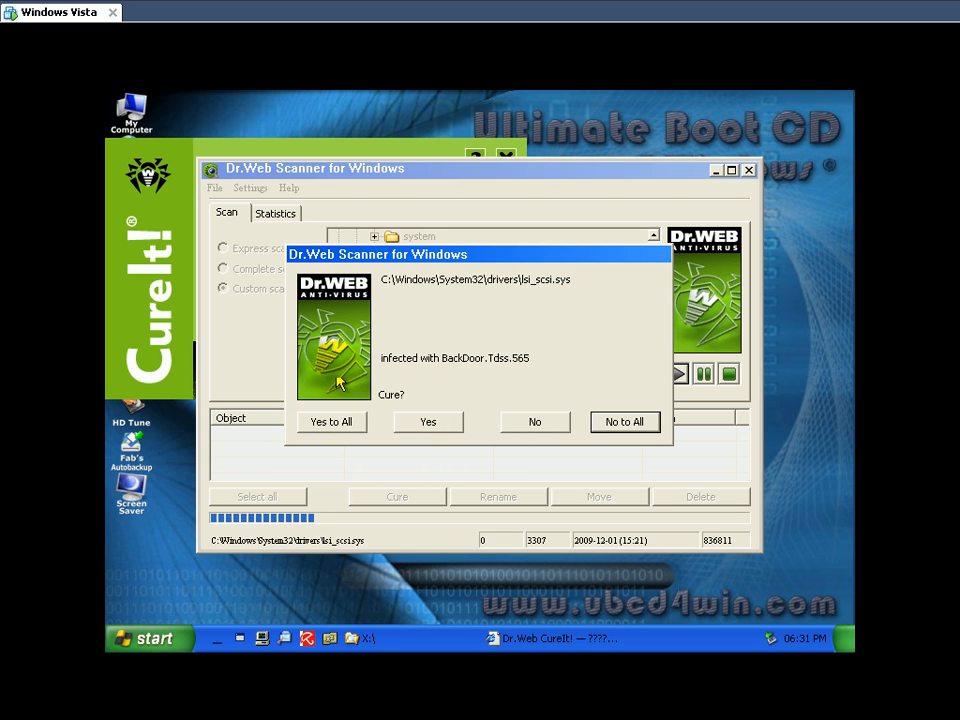
pyautogui.moveTo(428, 420)
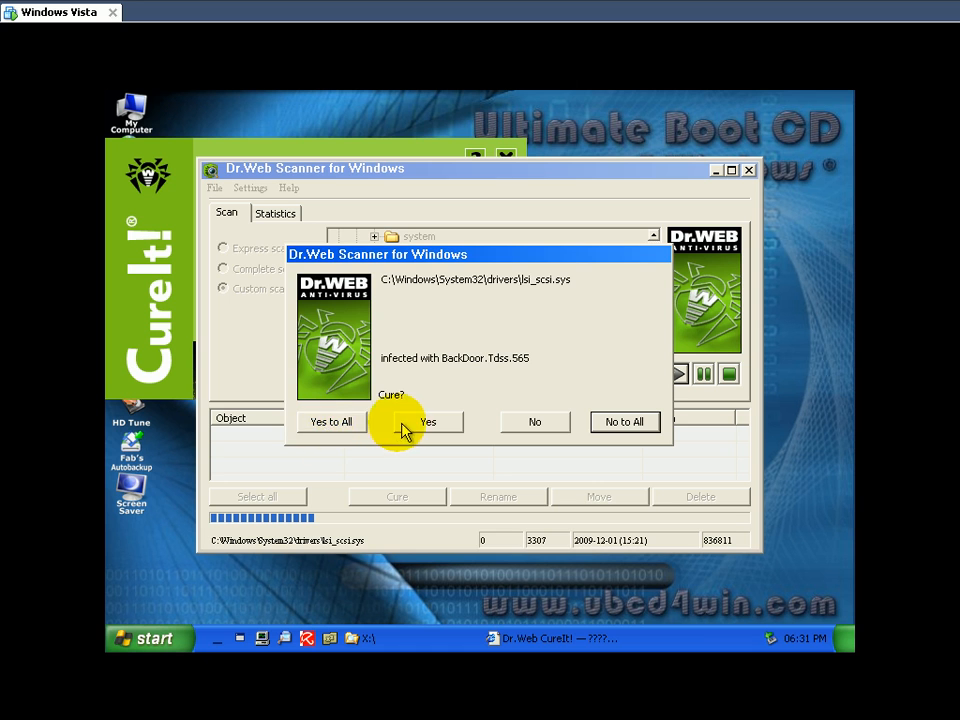
# - Cure the lsi_scsi.sys driver infected with BackDoor.Tdss.565 in Dr.Web CureIt
pyautogui.click(428, 420)
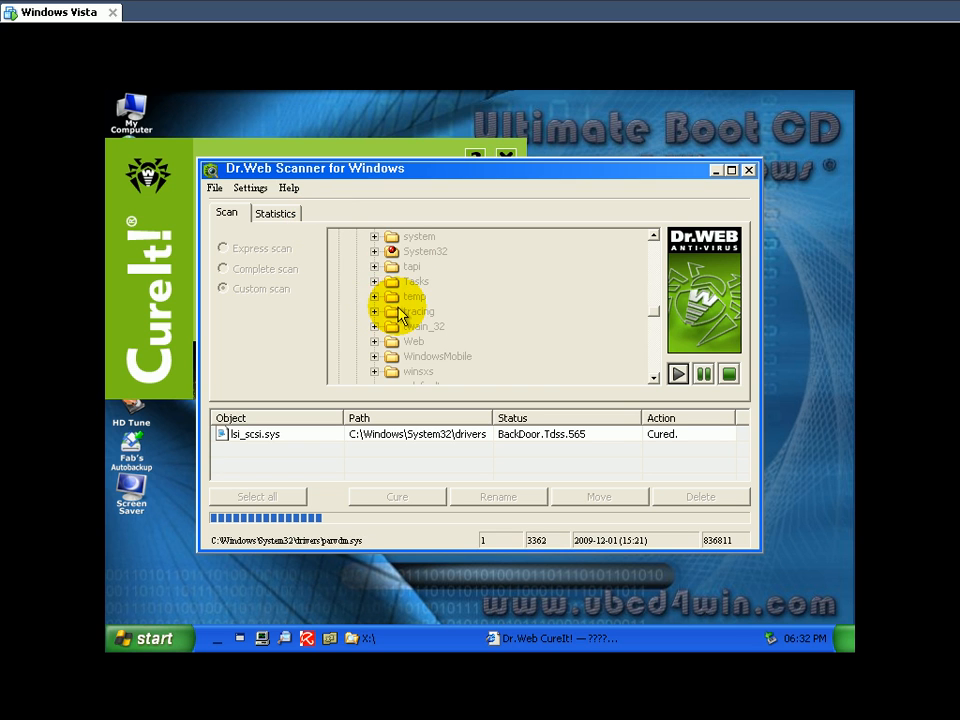
pyautogui.moveTo(458, 278)
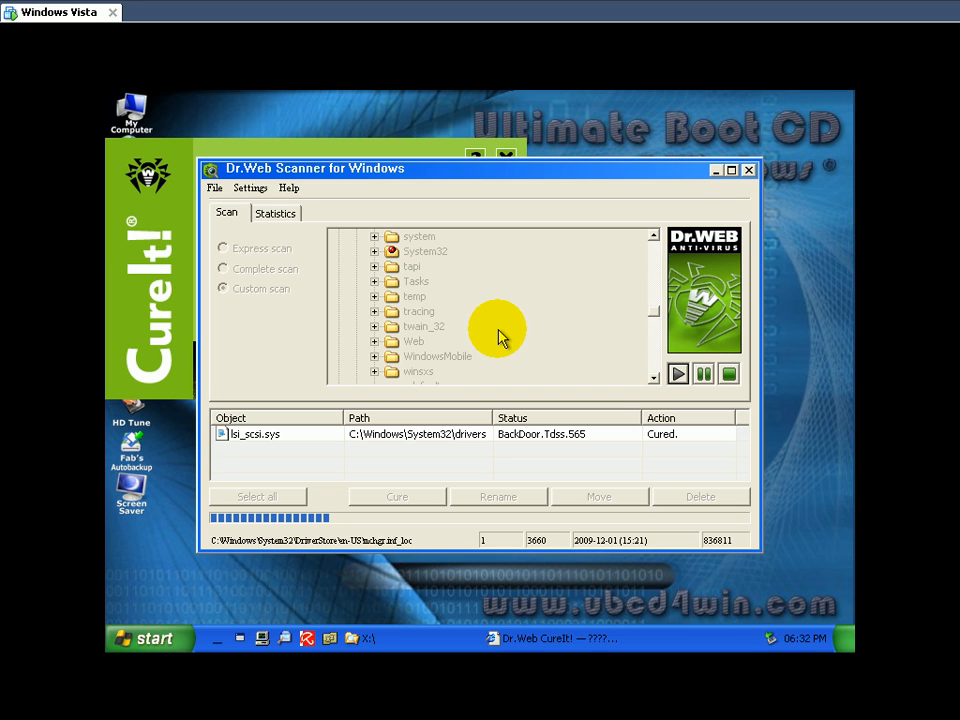
pyautogui.moveTo(436, 150)
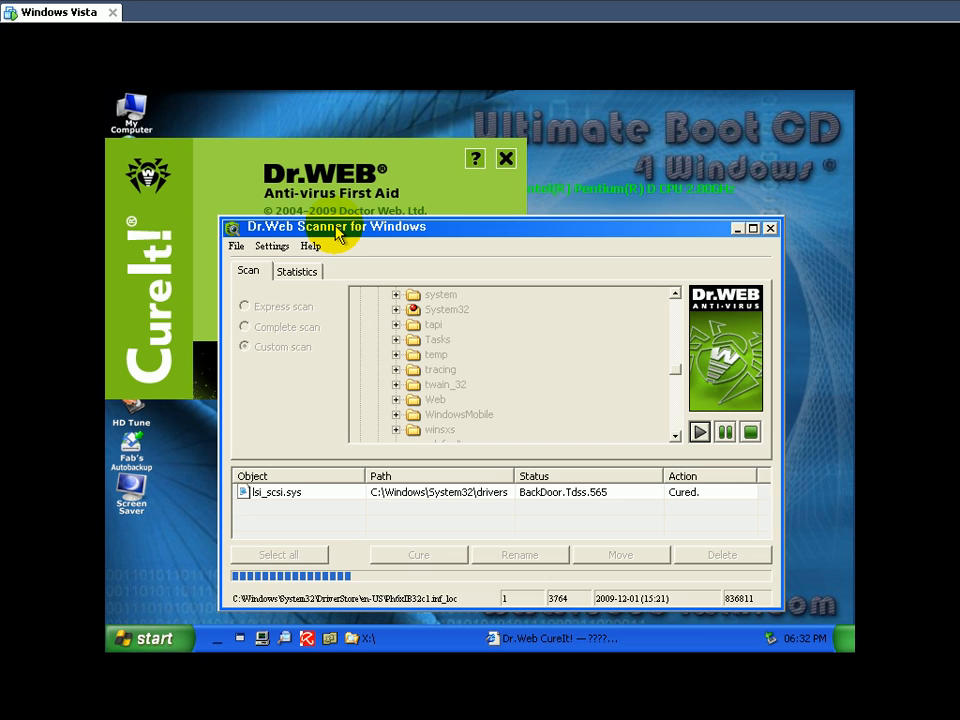
pyautogui.moveTo(336, 228); pyautogui.dragTo(444, 184)
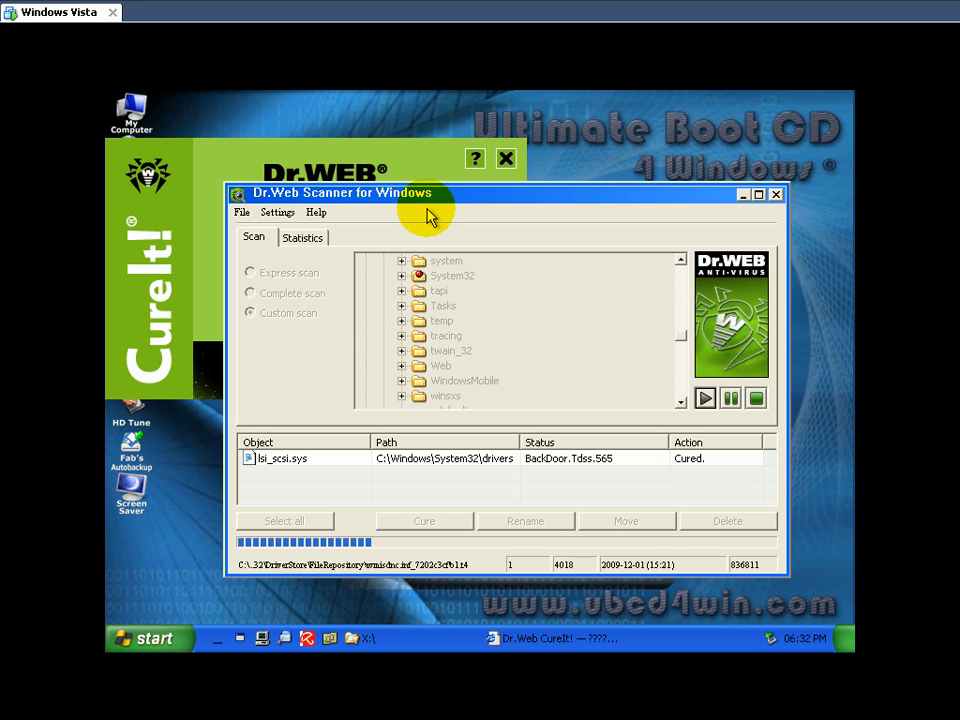
pyautogui.moveTo(260, 178)
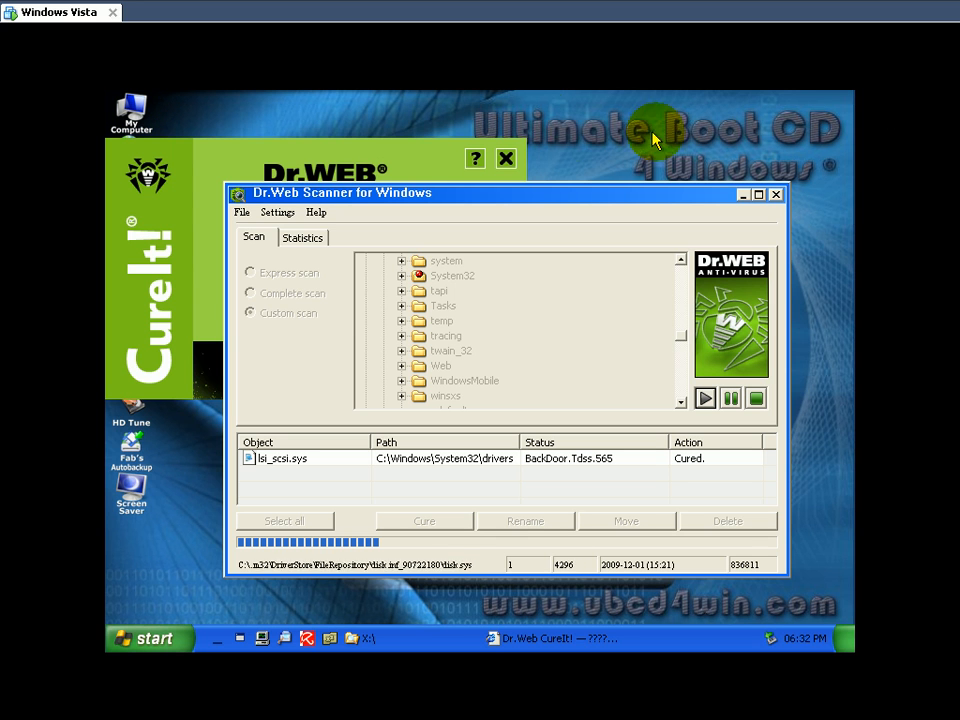
pyautogui.moveTo(544, 124)
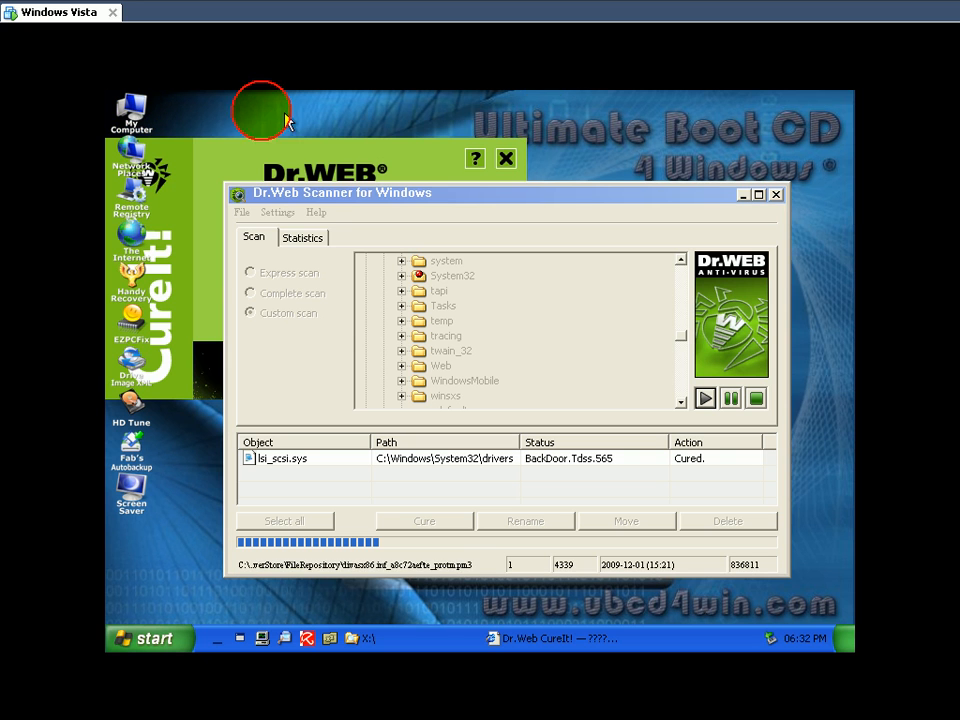
# - Browse My Computer into the X: UBCD4Windows CD drive, then minimize that window behind the scanner
pyautogui.doubleClick(132, 108)
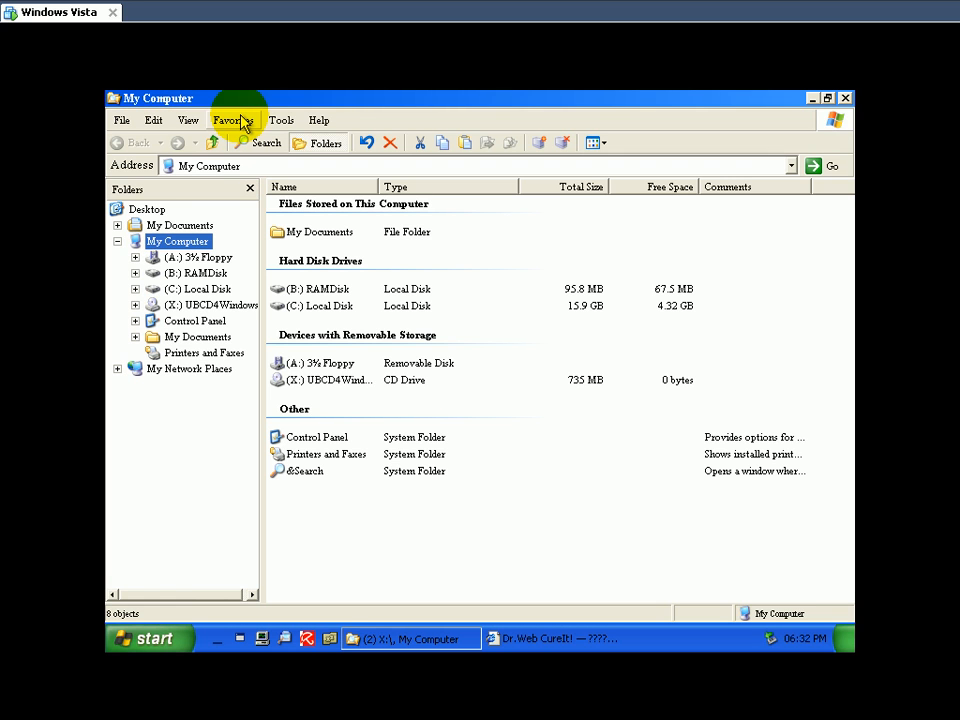
pyautogui.moveTo(304, 320)
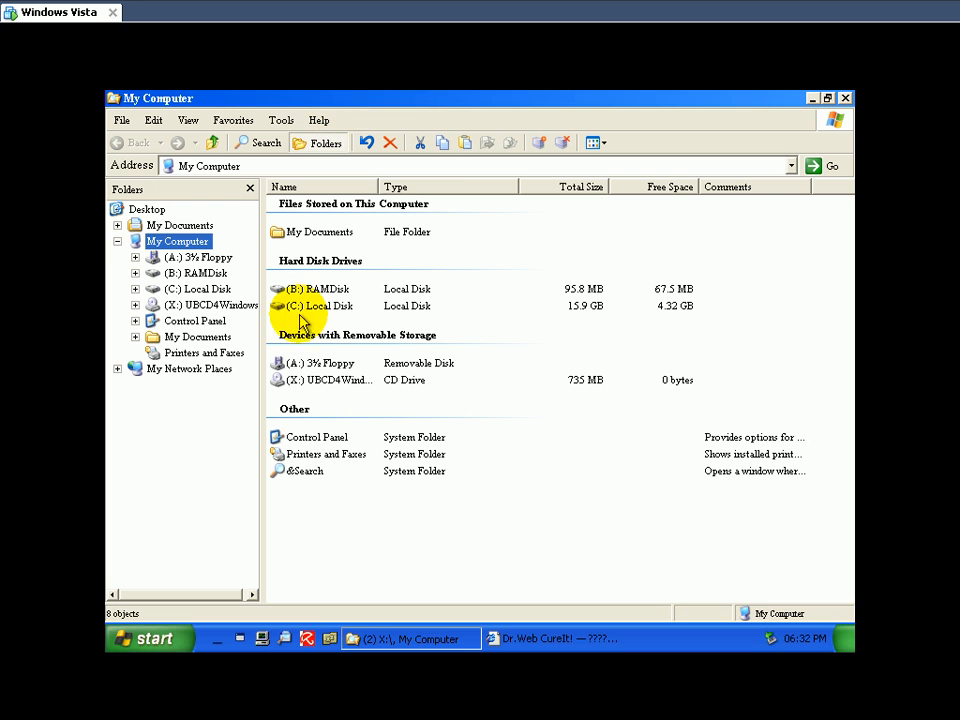
pyautogui.moveTo(324, 380)
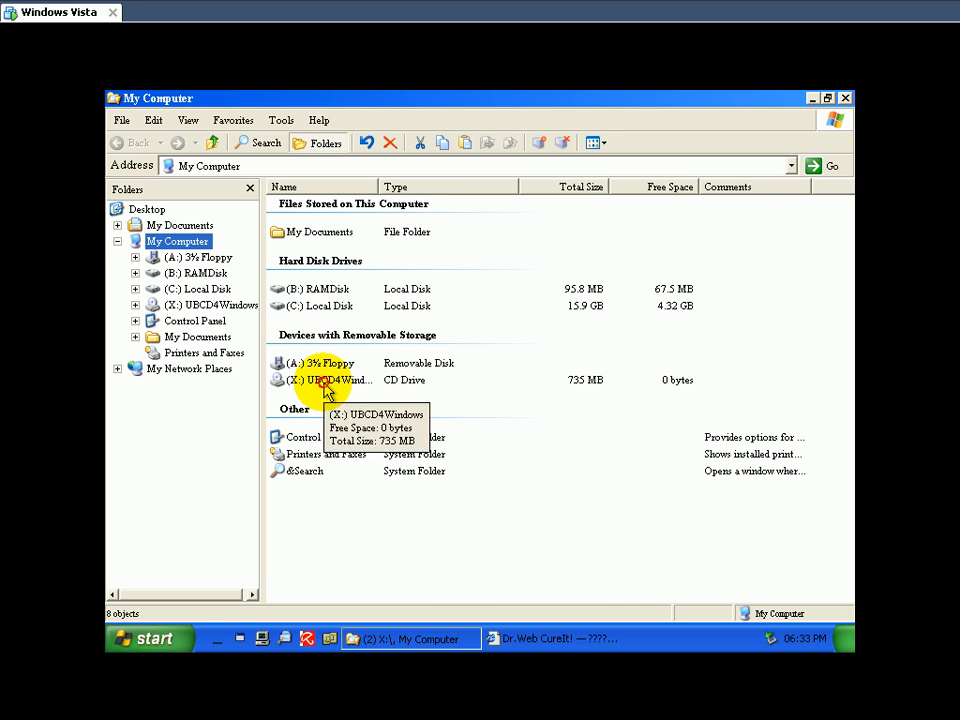
pyautogui.click(324, 380)
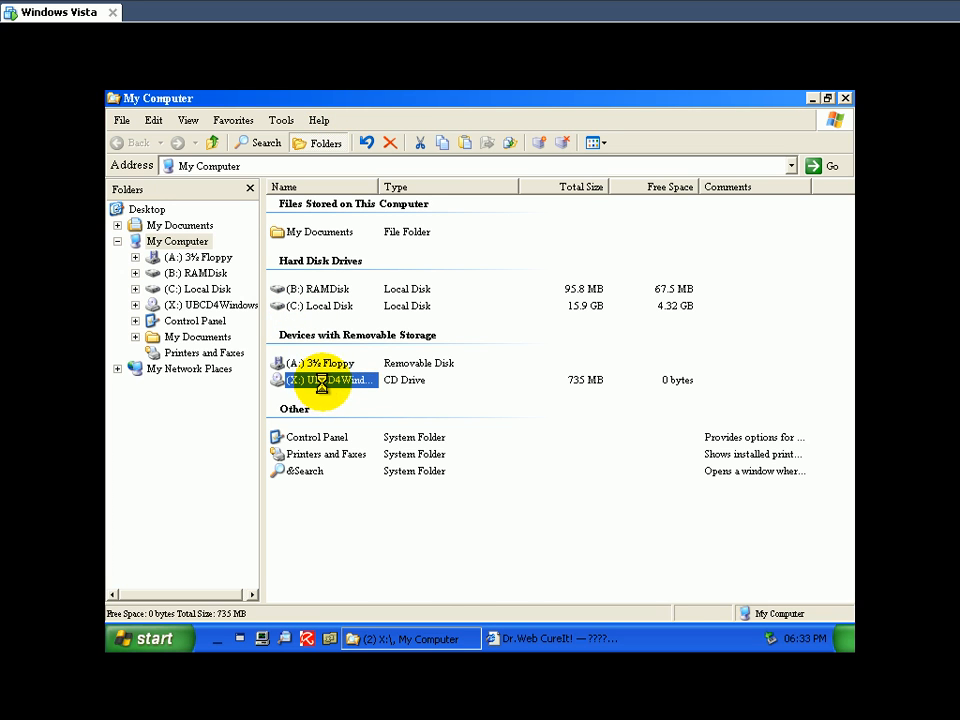
pyautogui.doubleClick(330, 380)
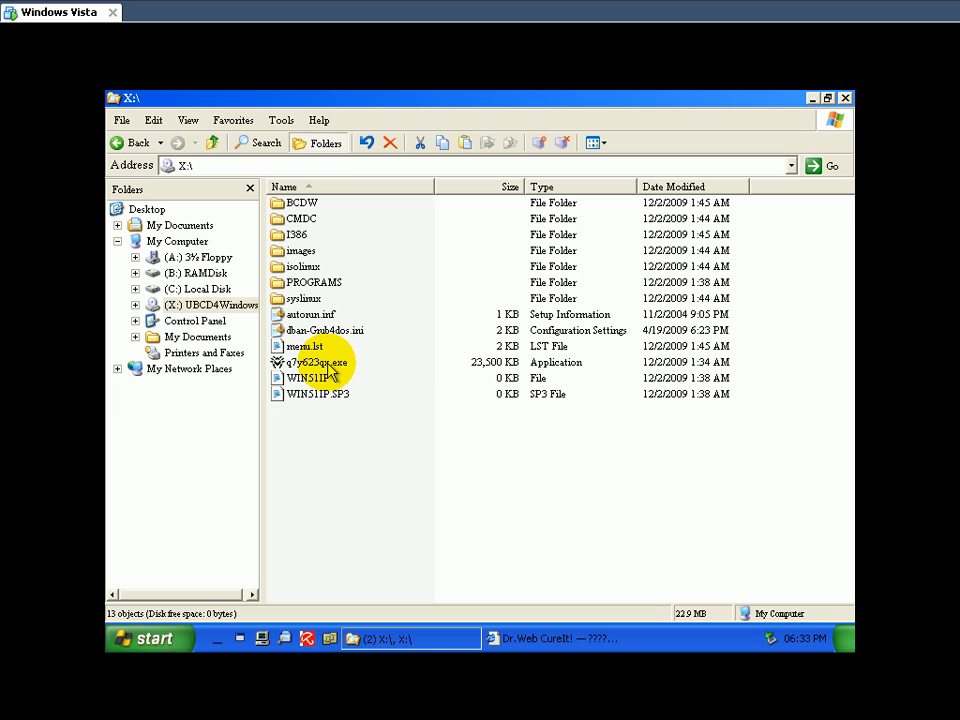
pyautogui.moveTo(316, 362)
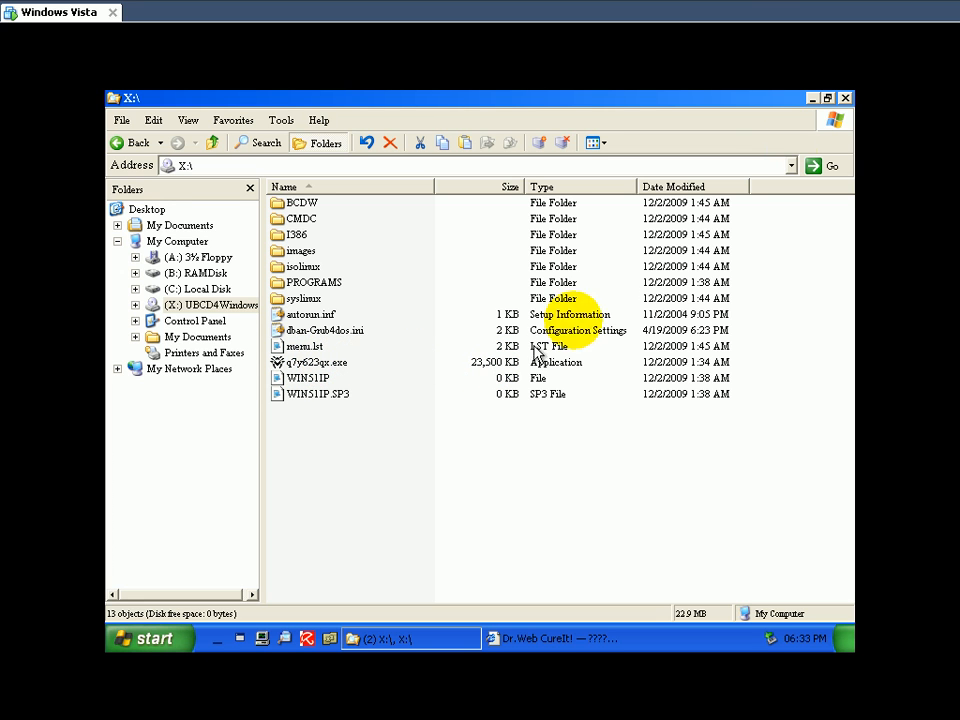
pyautogui.click(556, 638)
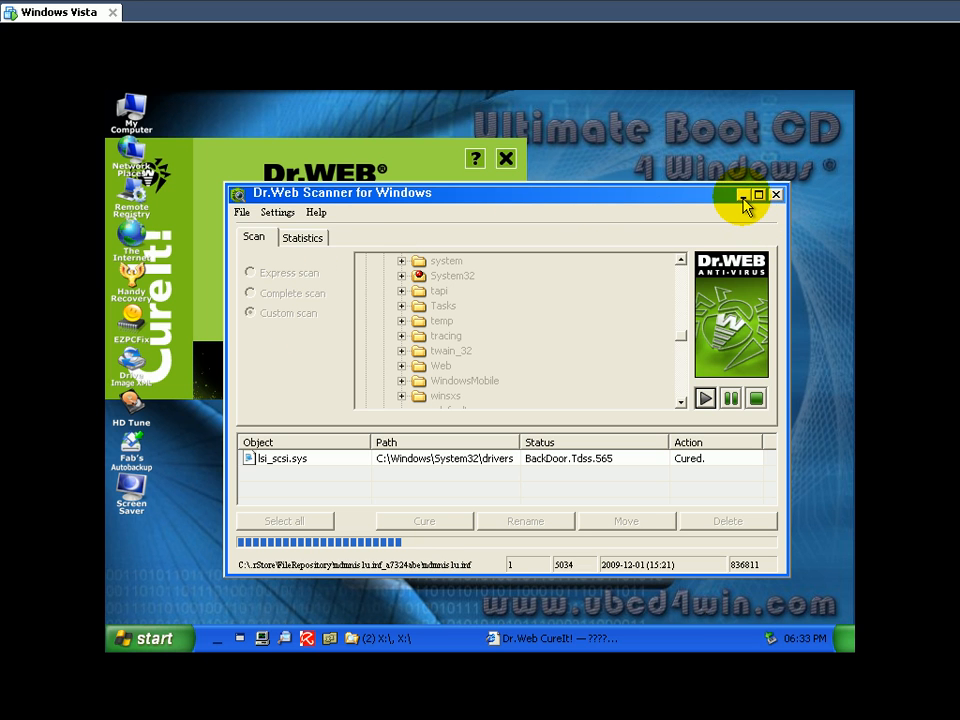
# - Close the Dr.Web Scanner window, the CureIt splash panel and the Dr.Web web page that appears
pyautogui.click(776, 192)
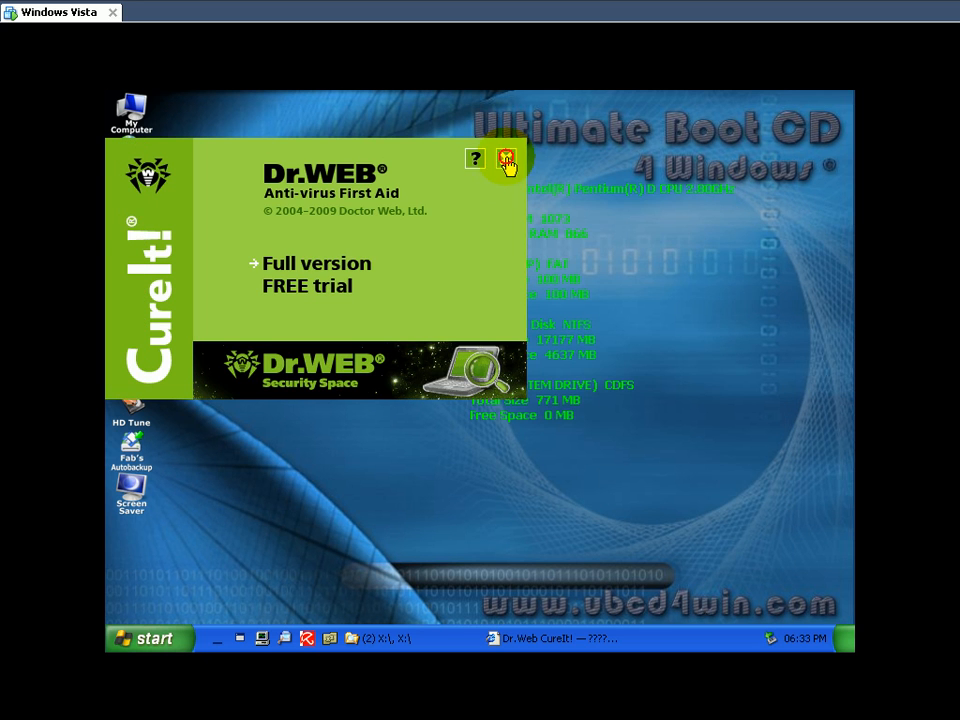
pyautogui.click(508, 160)
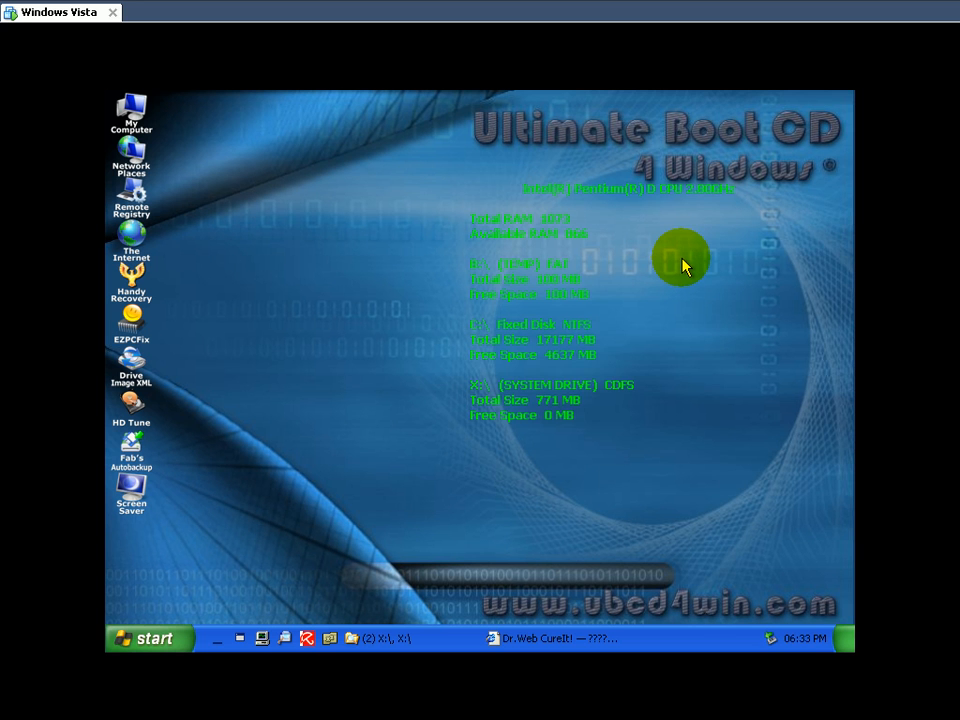
pyautogui.click(552, 638)
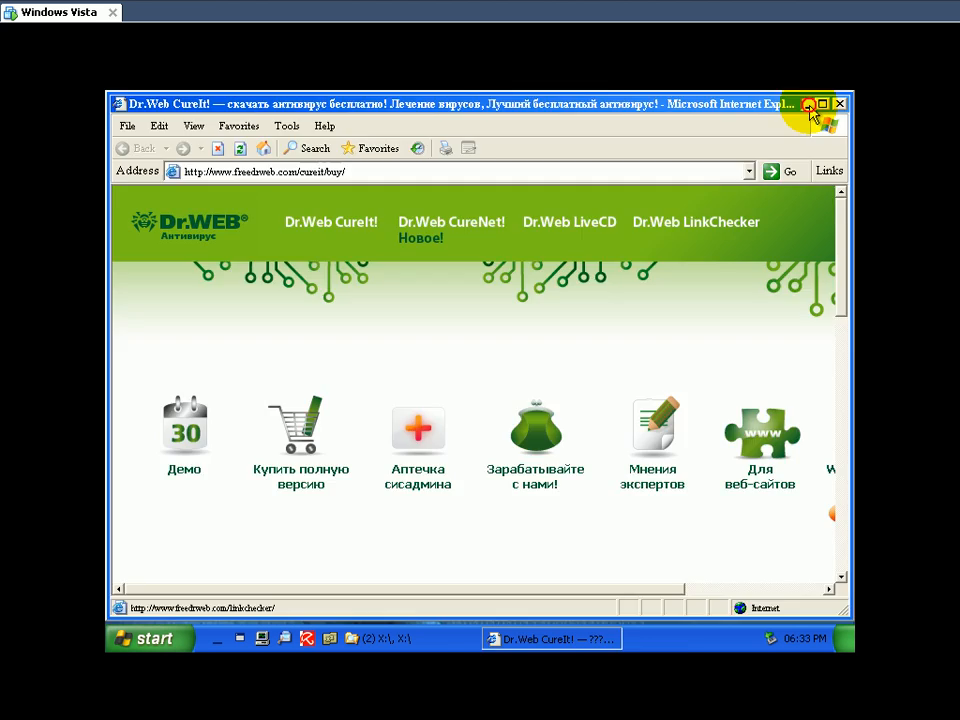
pyautogui.click(840, 104)
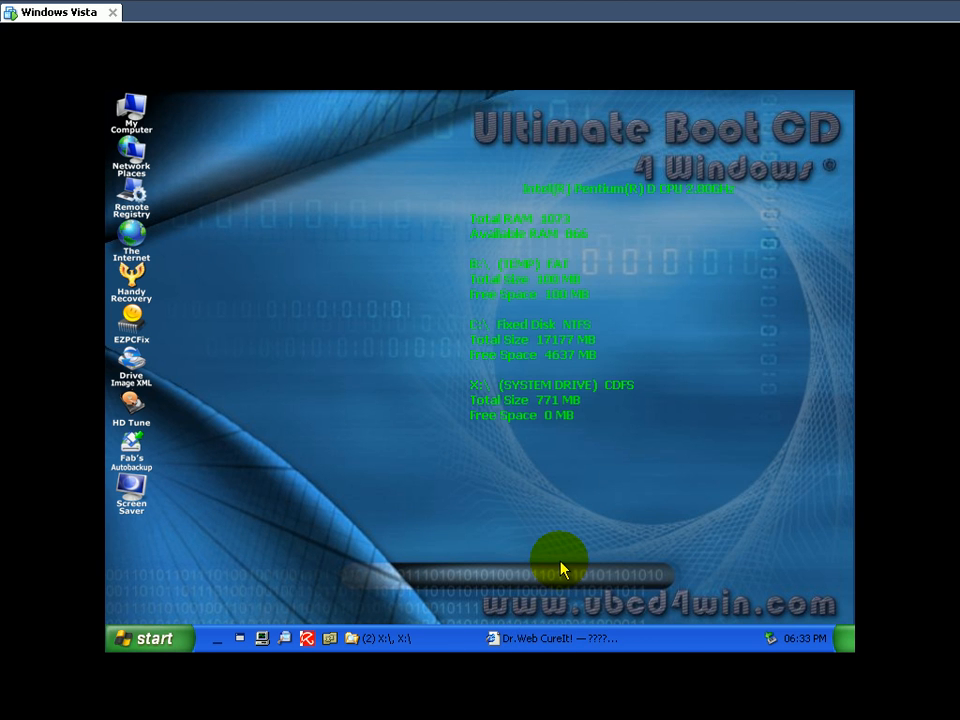
pyautogui.moveTo(548, 490)
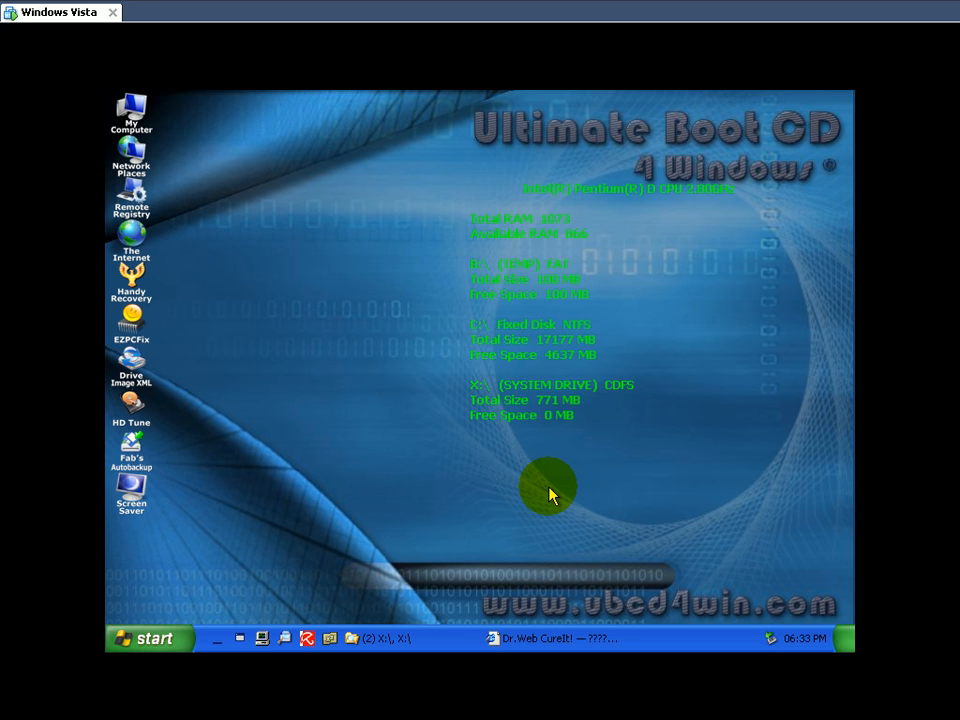
pyautogui.moveTo(550, 164)
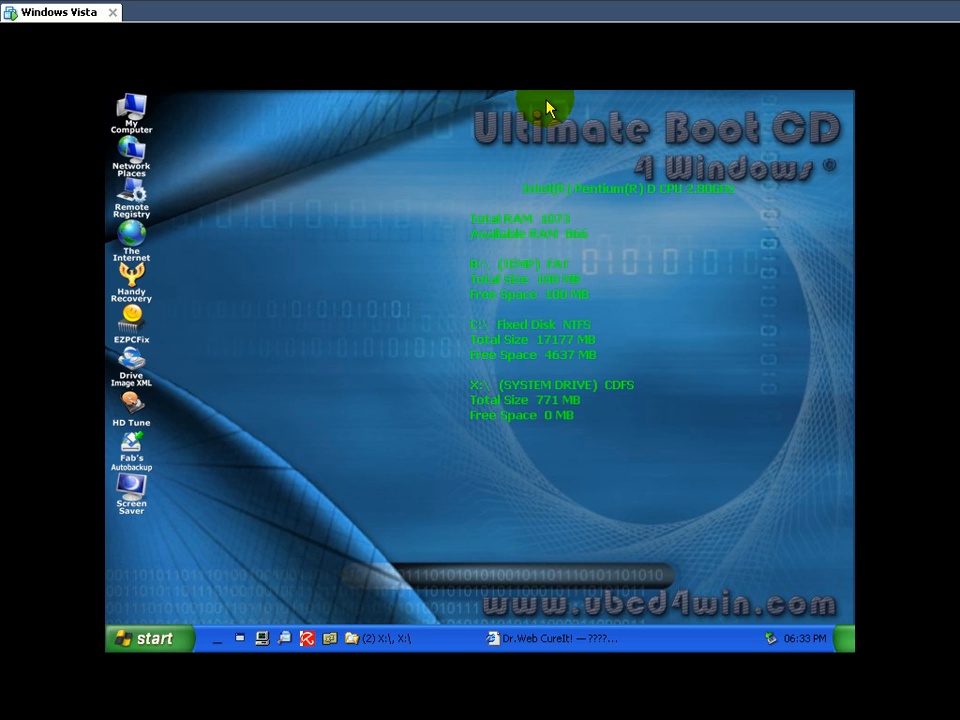
pyautogui.moveTo(548, 96)
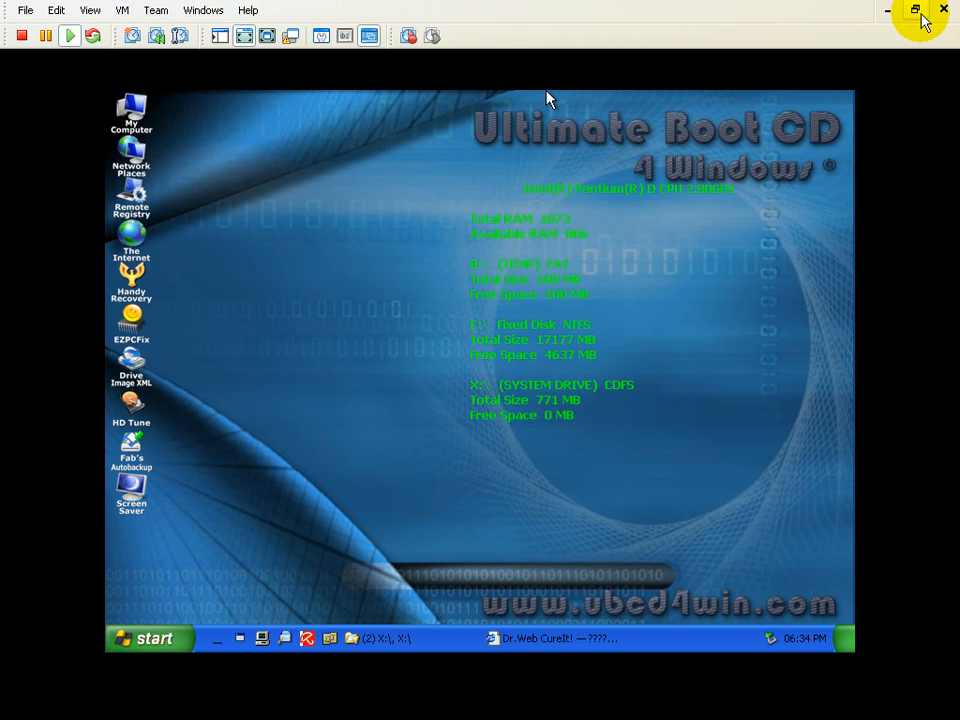
# - Leave full-screen mode and restore the VMware Workstation window down so the host taskbar shows
pyautogui.click(916, 10)
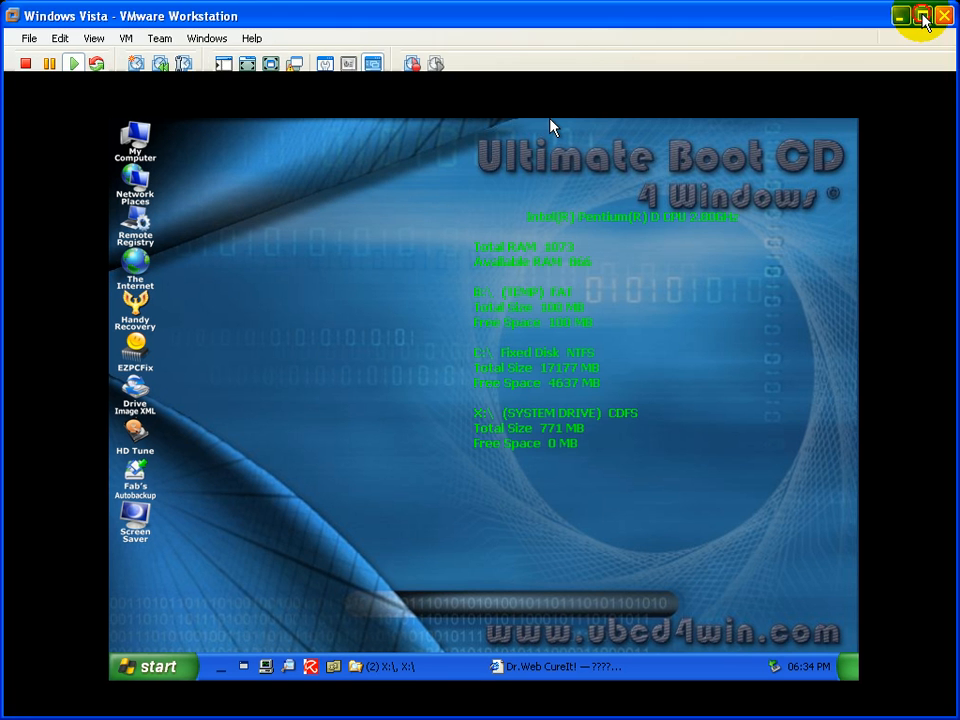
pyautogui.click(922, 16)
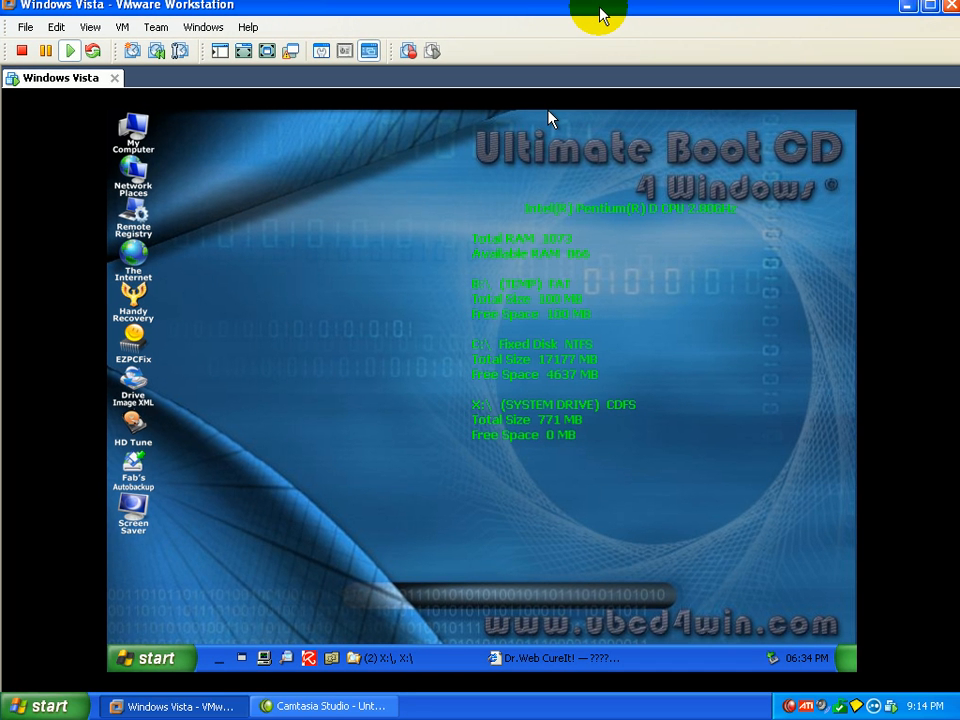
pyautogui.moveTo(590, 20)
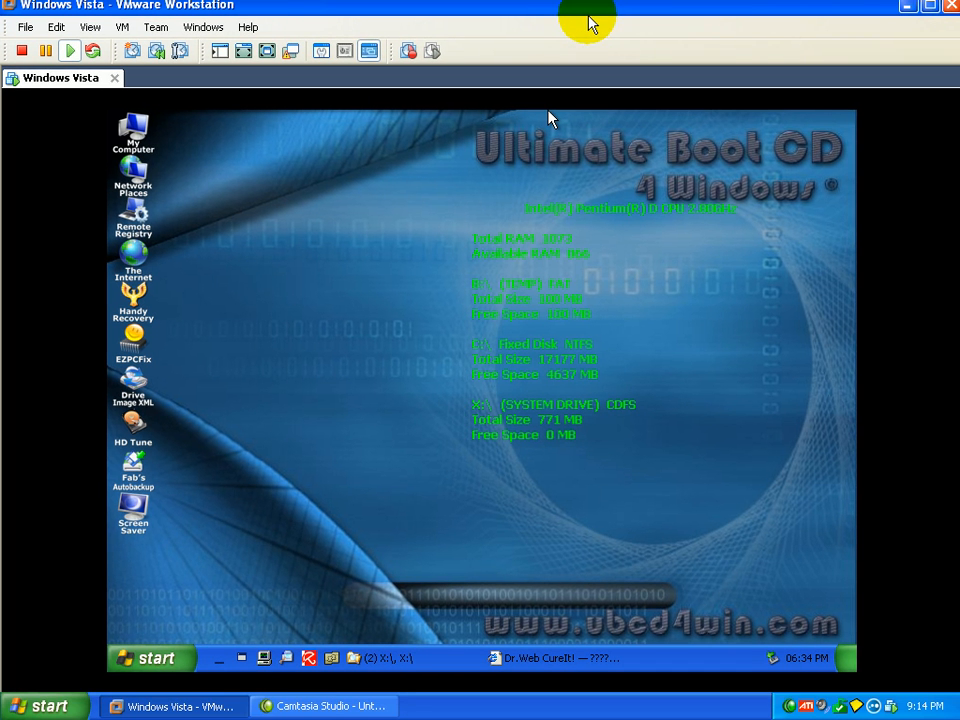